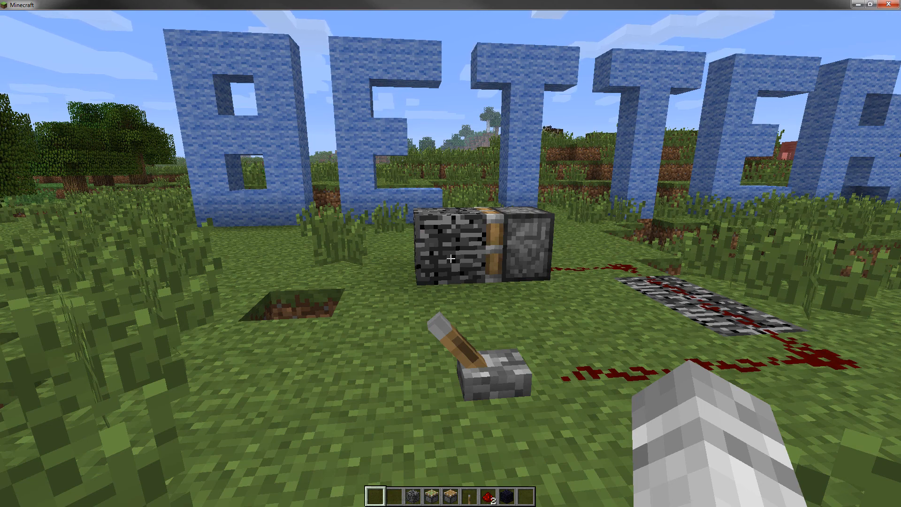
pyautogui.moveTo(451, 253)
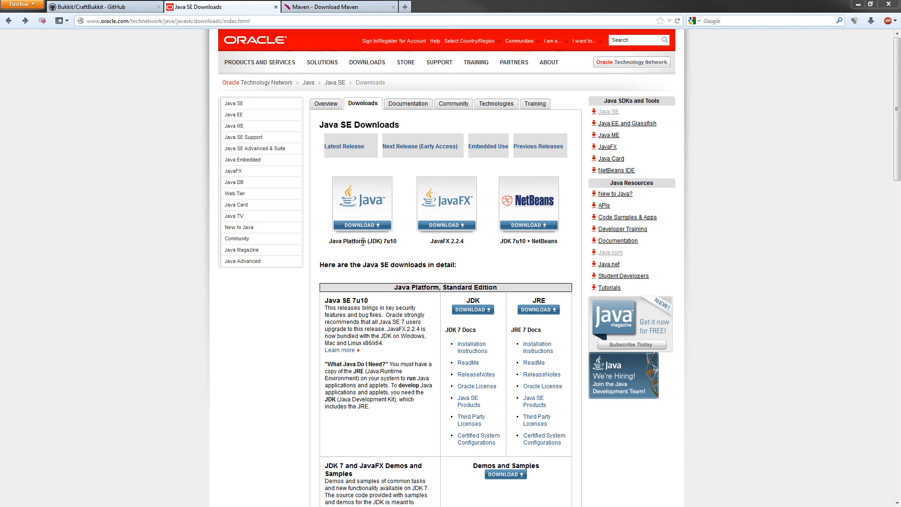
pyautogui.moveTo(398, 246)
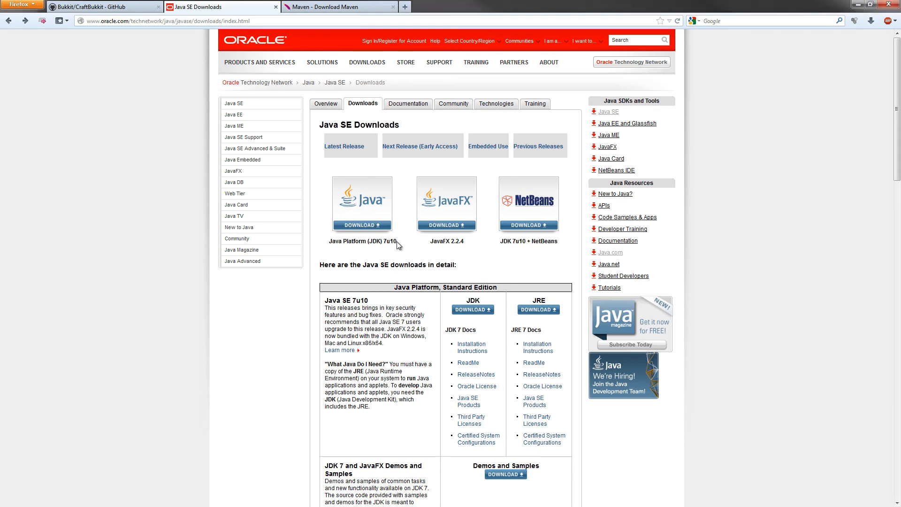
# Step: Go to the JDK 7u10 downloads page and accept the Oracle license agreement
pyautogui.click(361, 224)
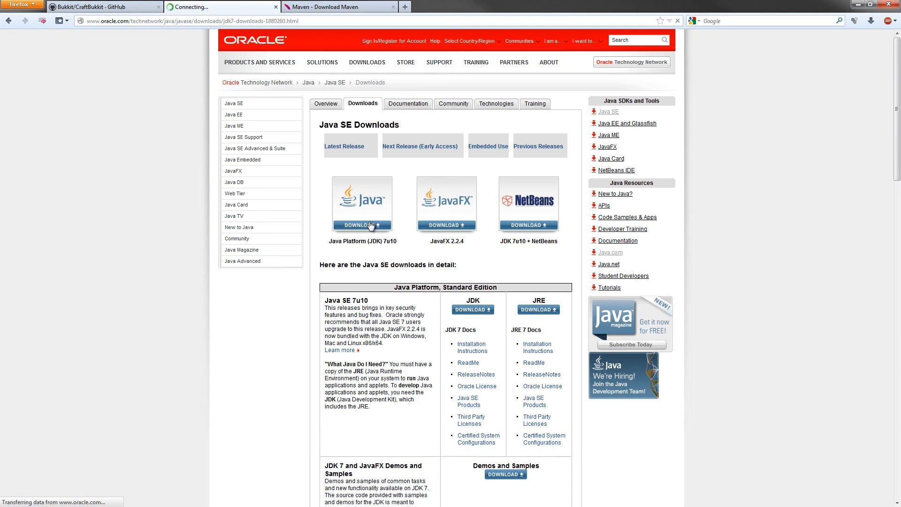
pyautogui.click(361, 225)
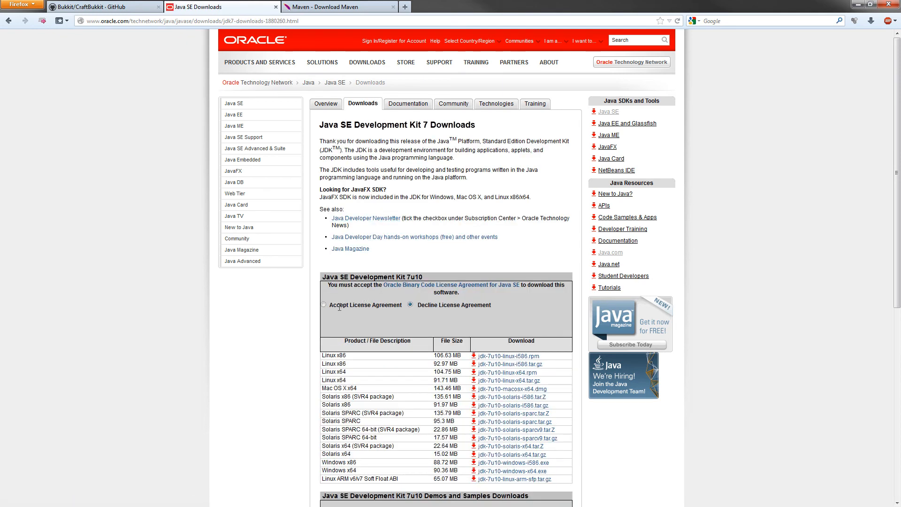
pyautogui.click(324, 304)
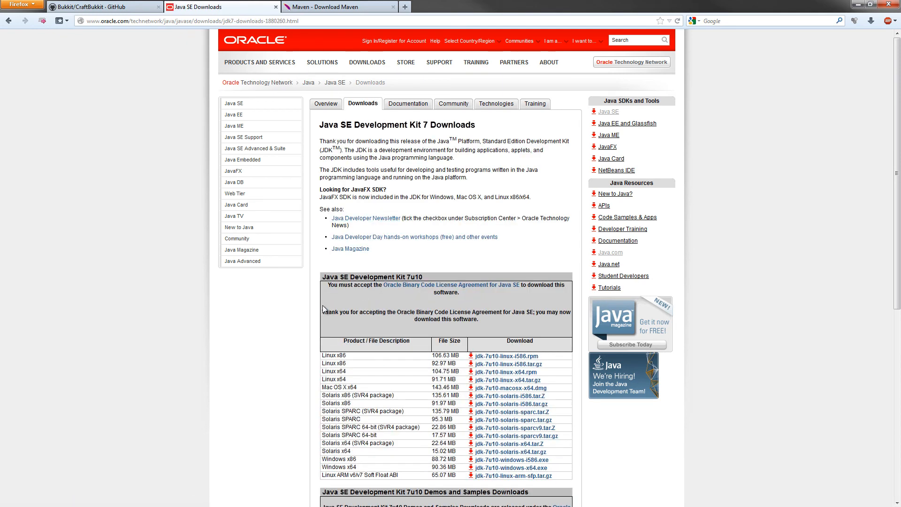
pyautogui.moveTo(444, 293)
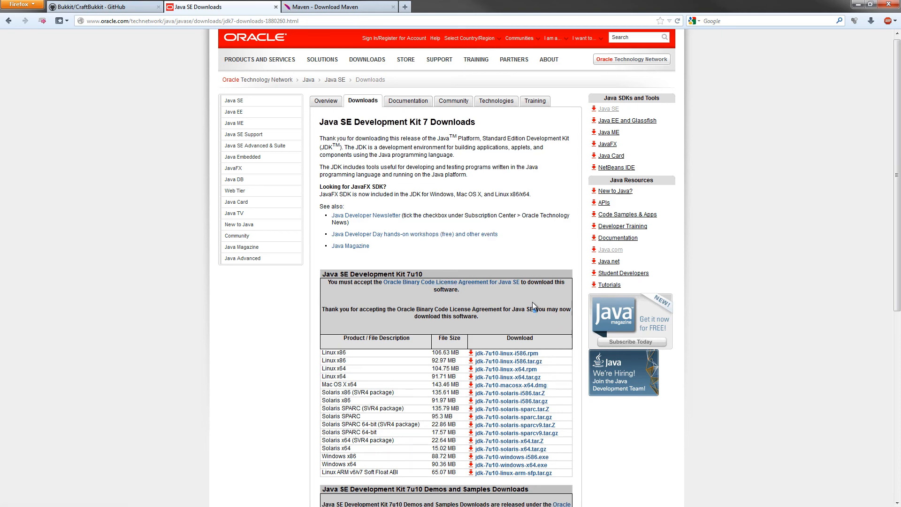
pyautogui.scroll(-3)
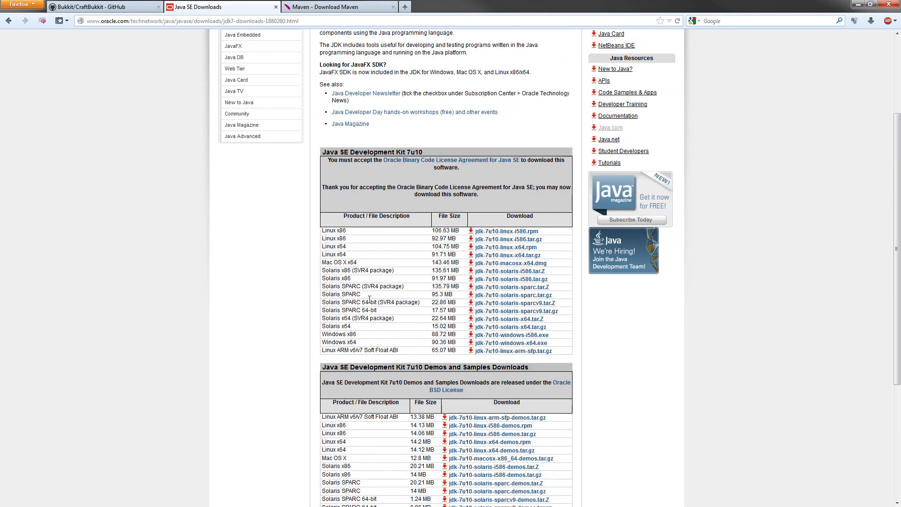
pyautogui.moveTo(281, 341)
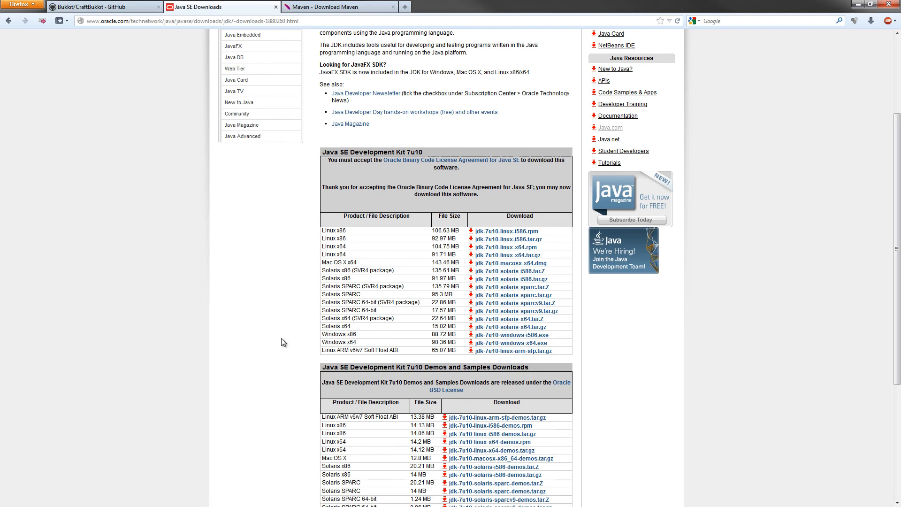
pyautogui.doubleClick(348, 334)
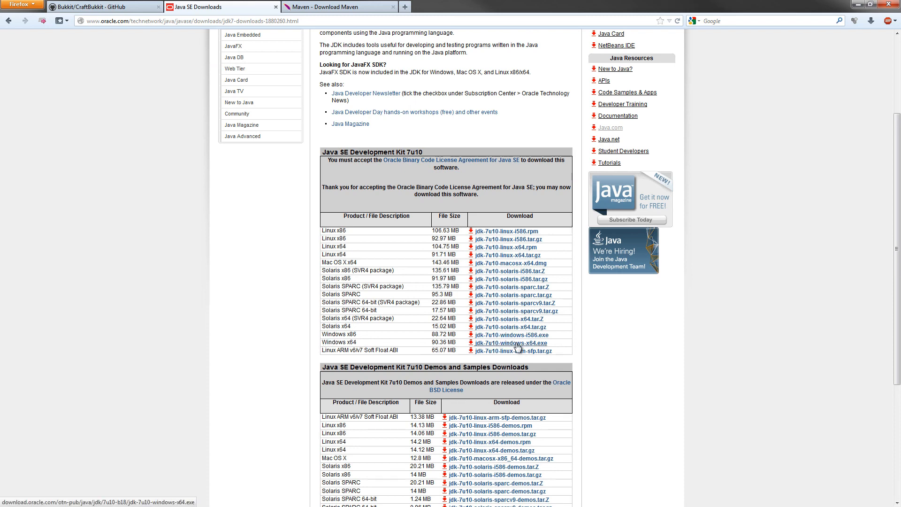
# Step: Start the jdk-7u10-windows-x64.exe download, then cancel the save dialog
pyautogui.click(508, 343)
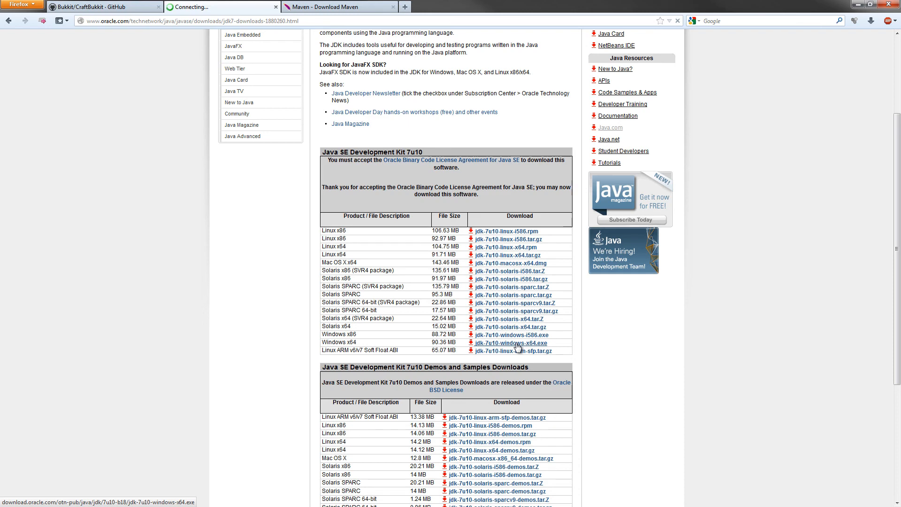
pyautogui.click(509, 343)
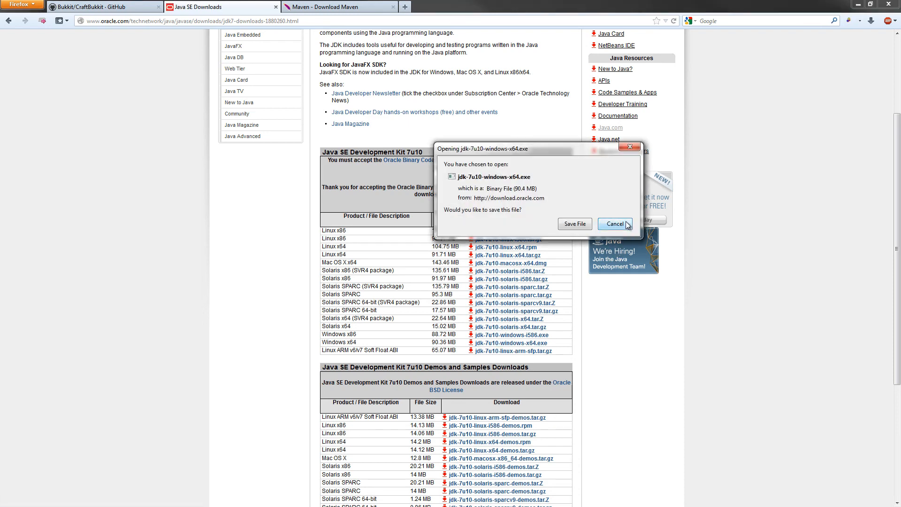
pyautogui.click(614, 223)
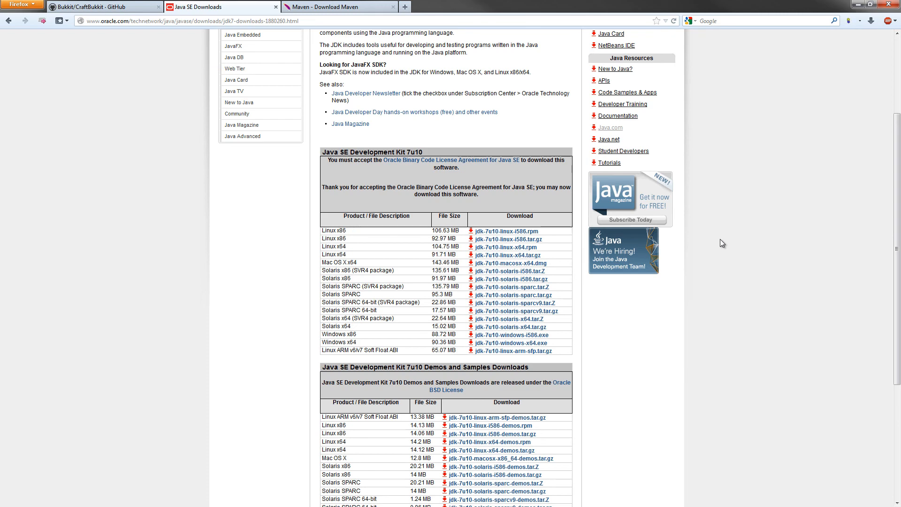
pyautogui.moveTo(325, 7)
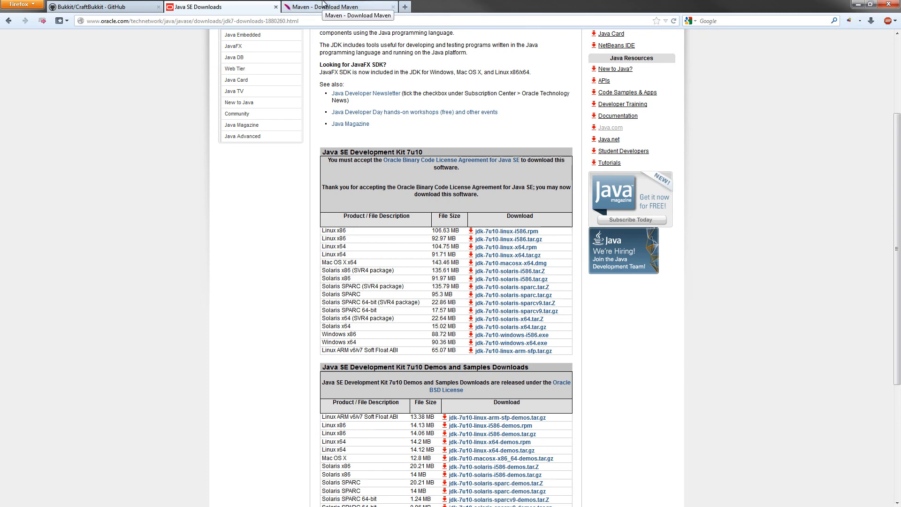
# Step: Download apache-maven-3.0.4-bin.zip from the first mirror into Downloads
pyautogui.click(333, 7)
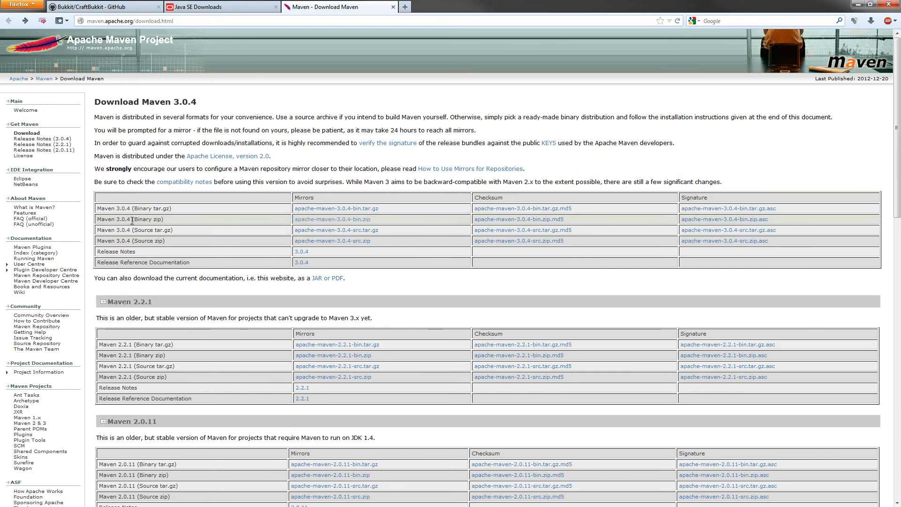
pyautogui.click(331, 219)
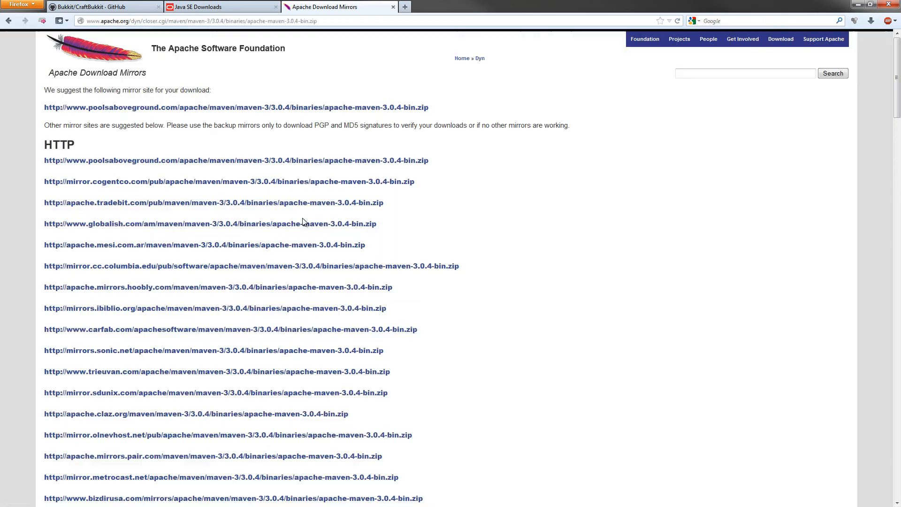
pyautogui.moveTo(242, 160)
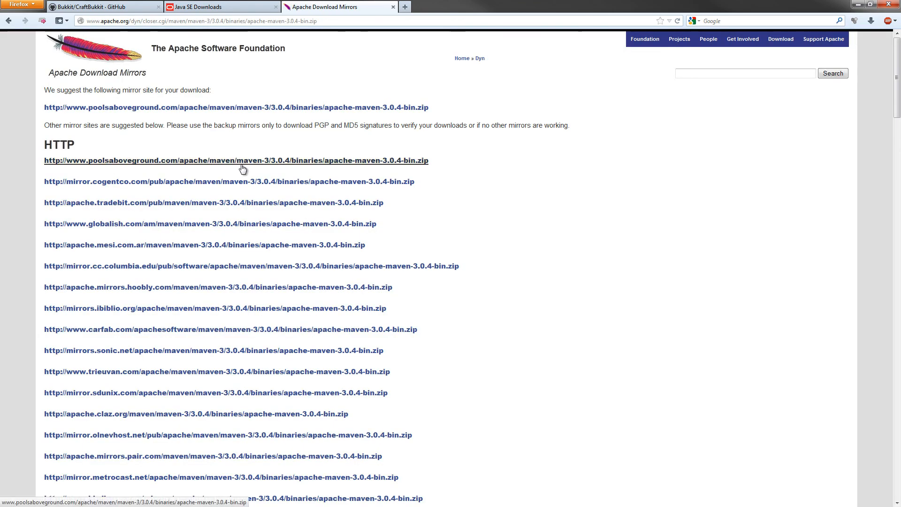
pyautogui.moveTo(281, 154)
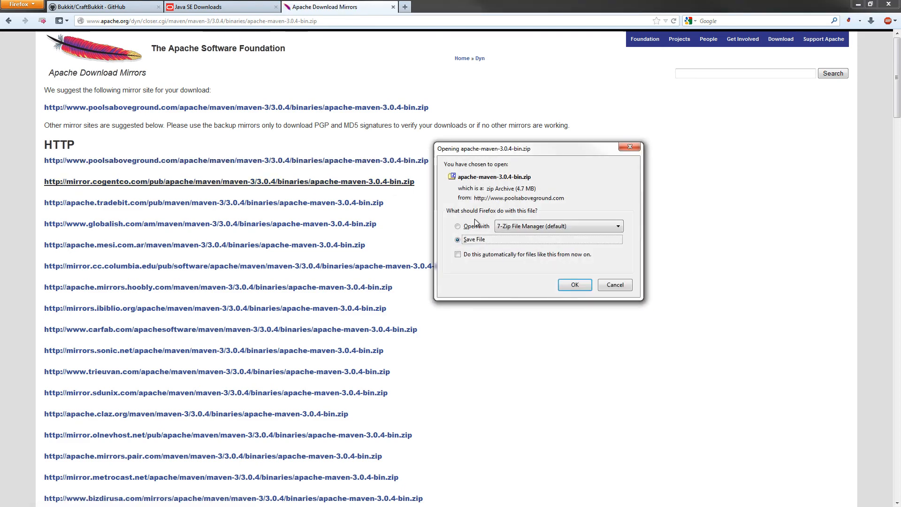
pyautogui.click(574, 284)
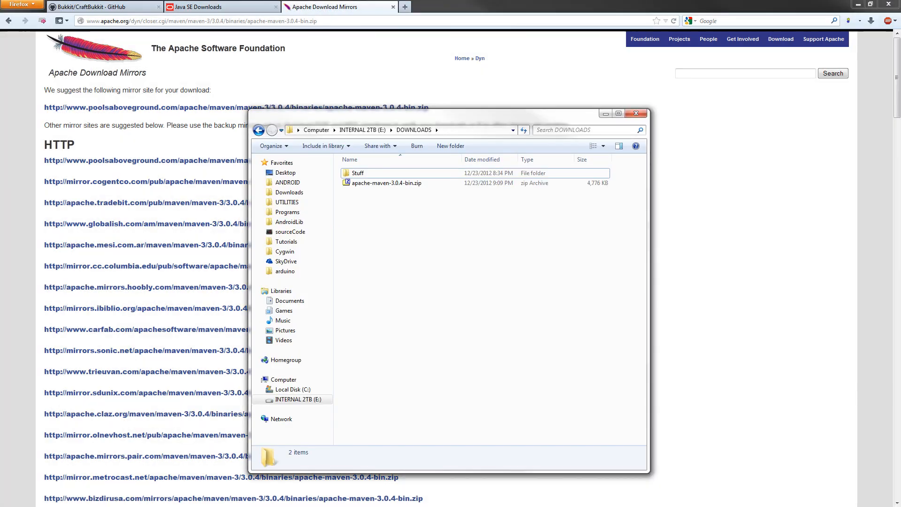
pyautogui.moveTo(395, 189)
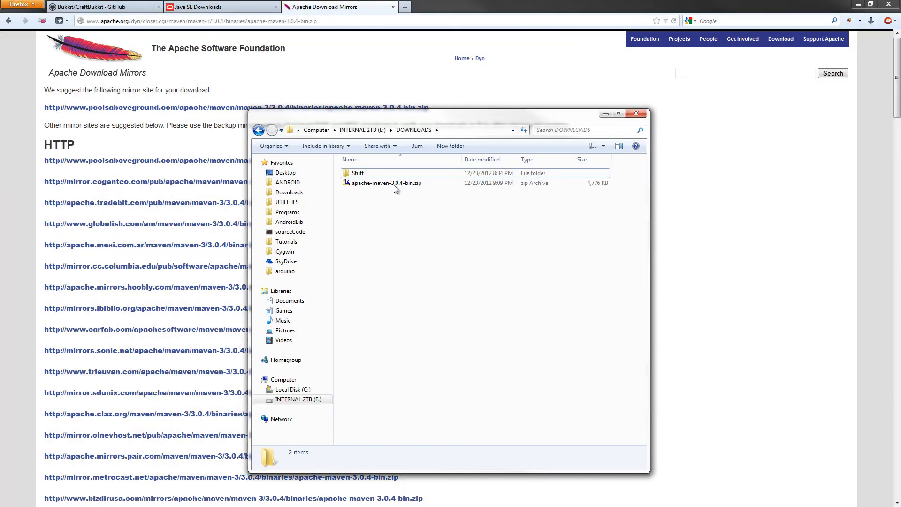
# Step: Extract apache-maven-3.0.4-bin.zip with 7-Zip into its own apache-maven-3.0.4-bin folder
pyautogui.click(385, 183)
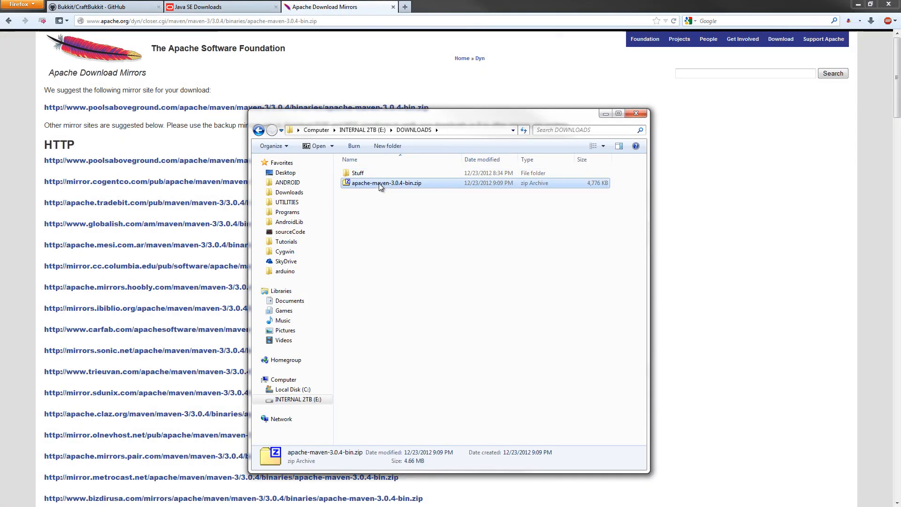
pyautogui.rightClick(385, 183)
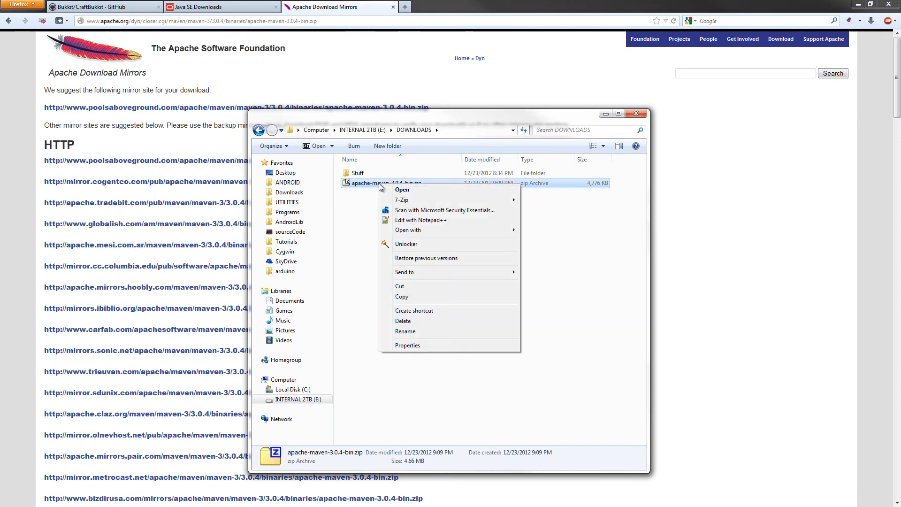
pyautogui.moveTo(415, 240)
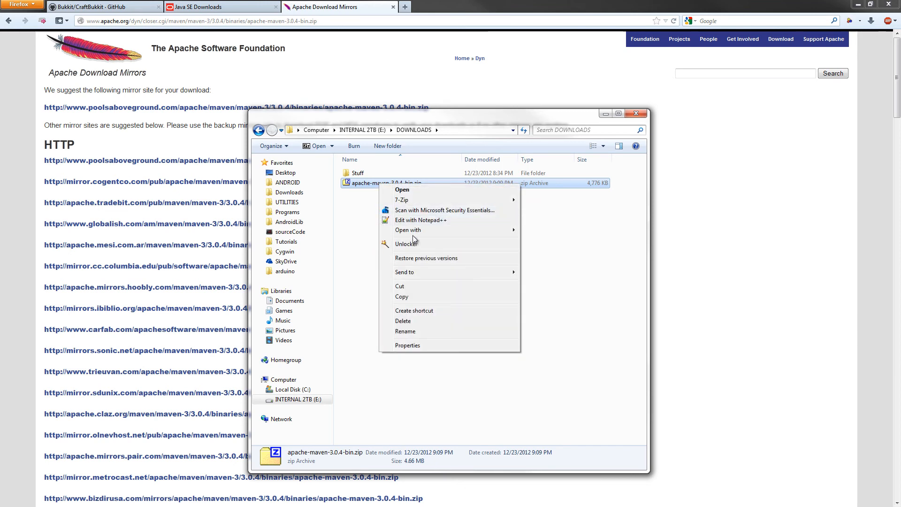
pyautogui.moveTo(408, 203)
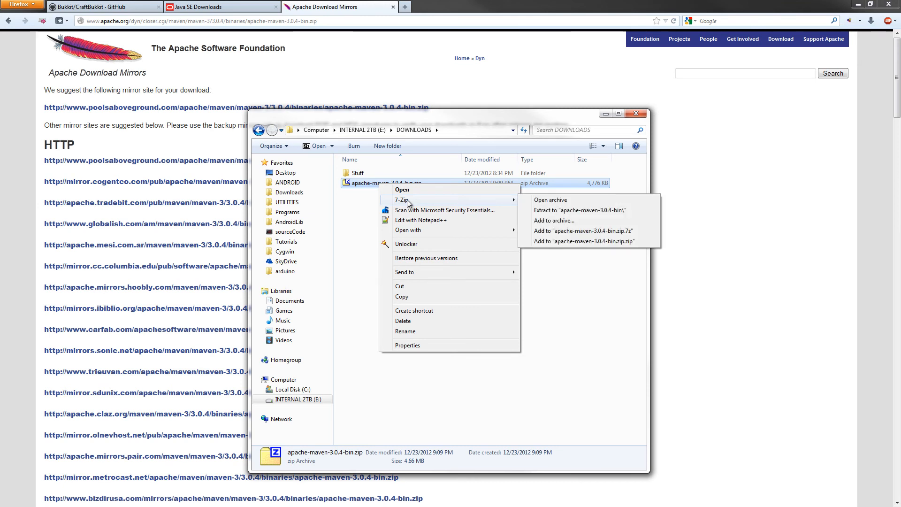
pyautogui.moveTo(428, 199)
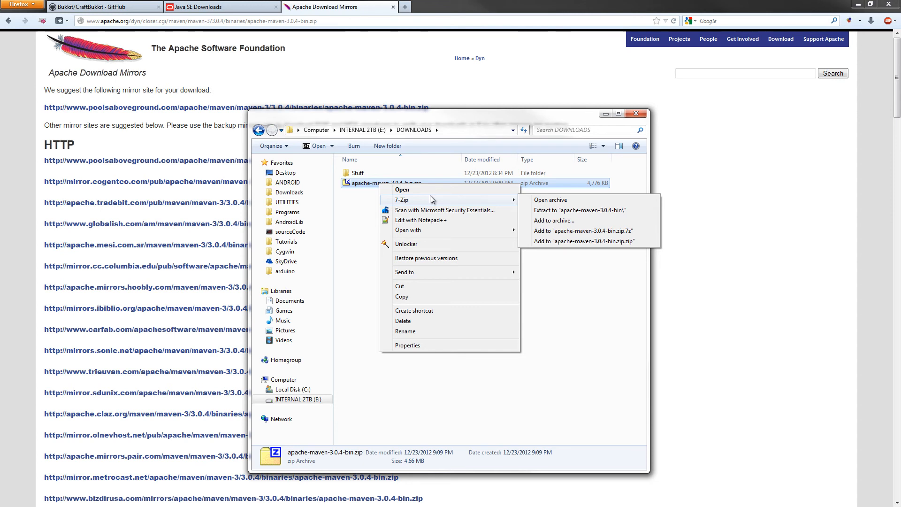
pyautogui.moveTo(557, 209)
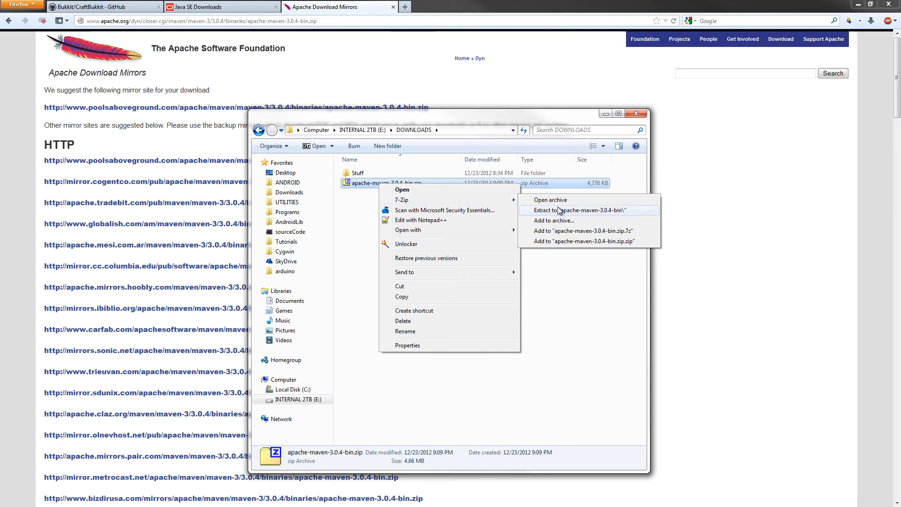
pyautogui.click(572, 210)
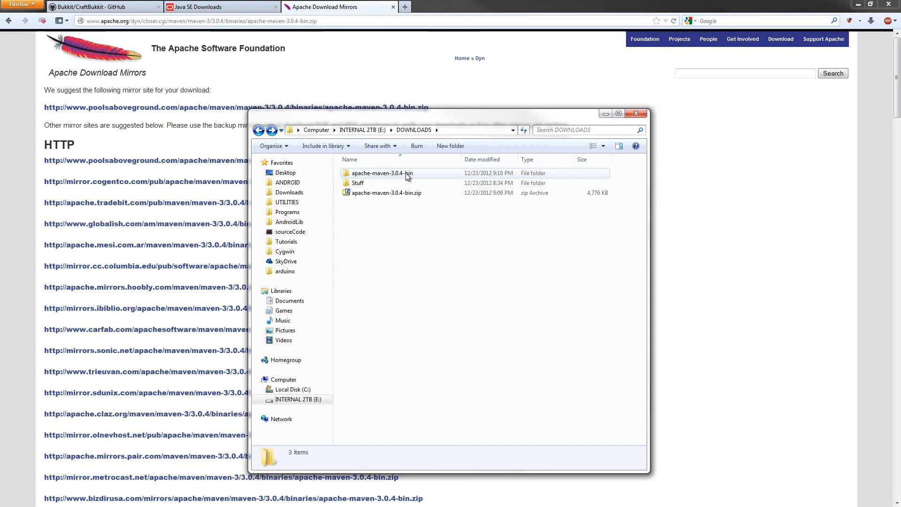
pyautogui.moveTo(413, 175)
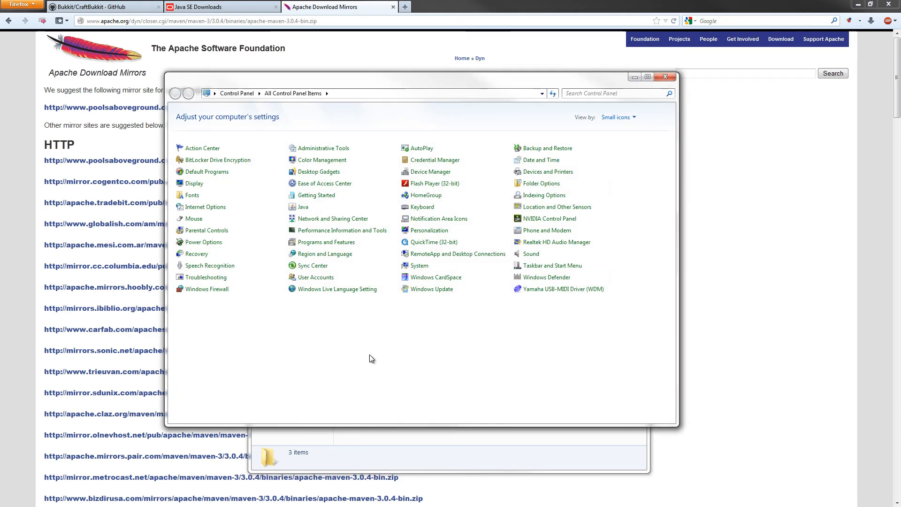
# Step: In advanced system settings, start a new user environment variable named M2
pyautogui.click(420, 265)
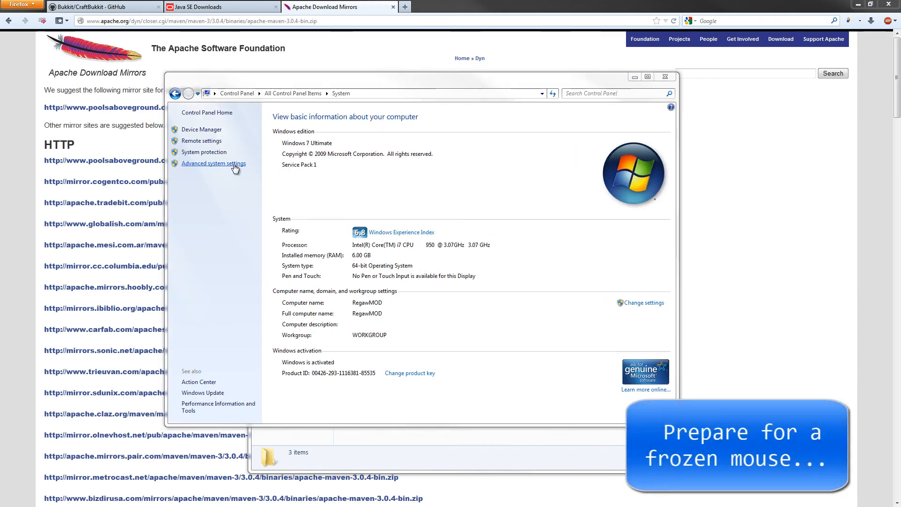
pyautogui.click(213, 163)
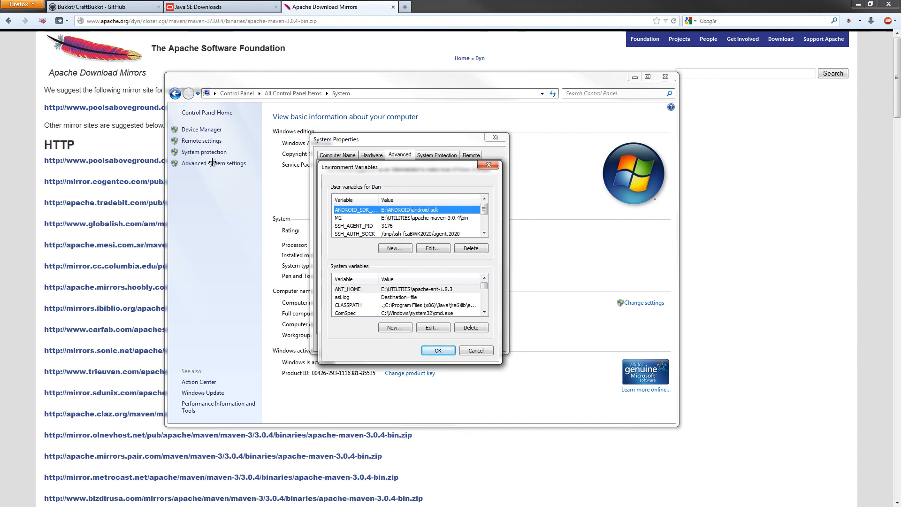
pyautogui.moveTo(214, 166)
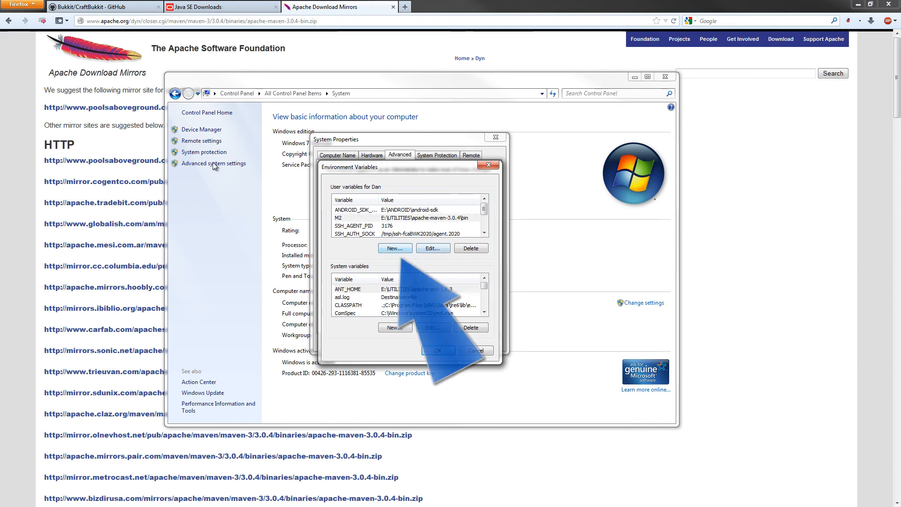
pyautogui.click(395, 248)
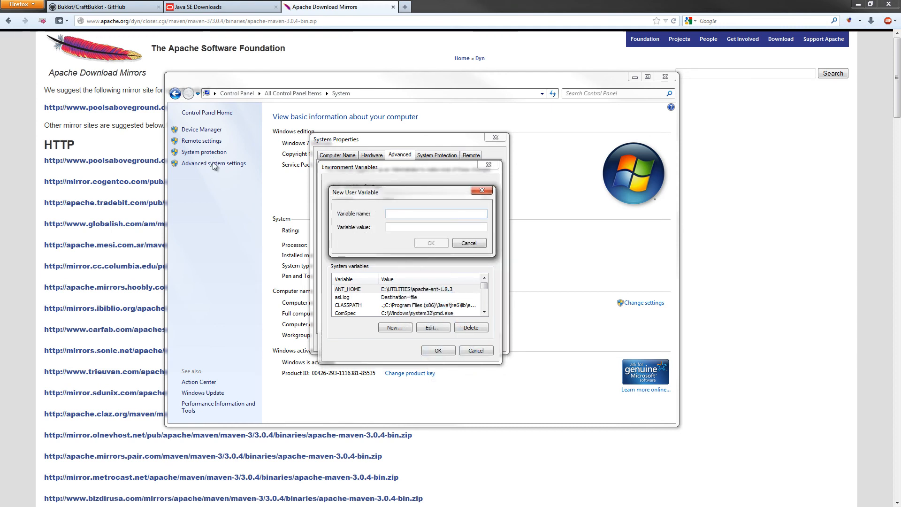
pyautogui.write('M2')
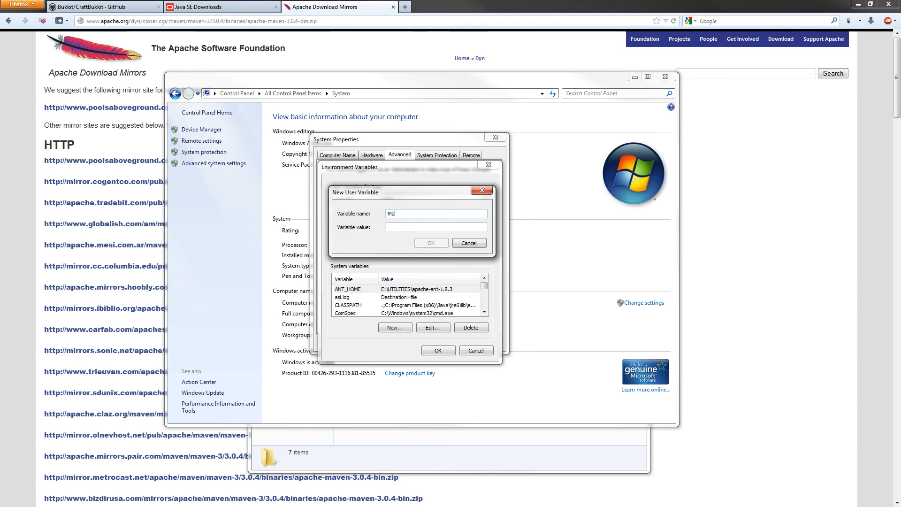
pyautogui.click(435, 226)
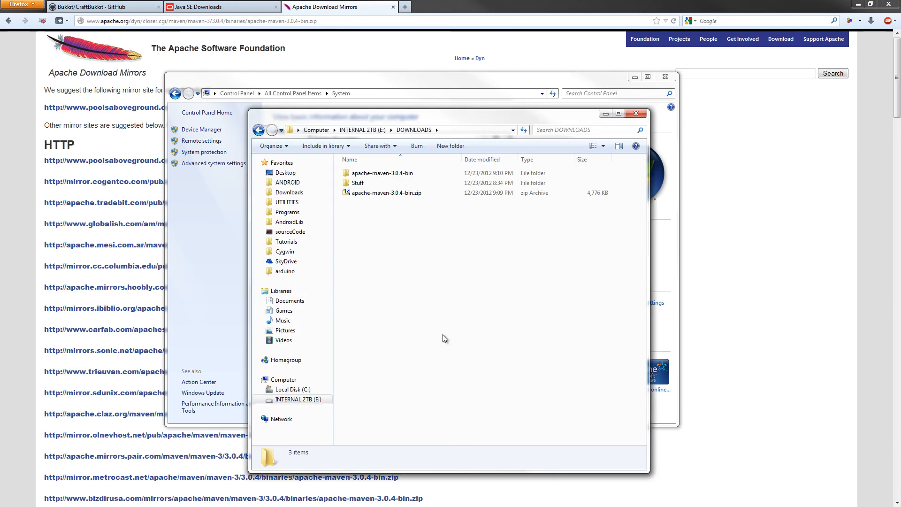
# Step: Browse into apache-maven-3.0.4\bin and copy its full path from the address bar
pyautogui.doubleClick(381, 173)
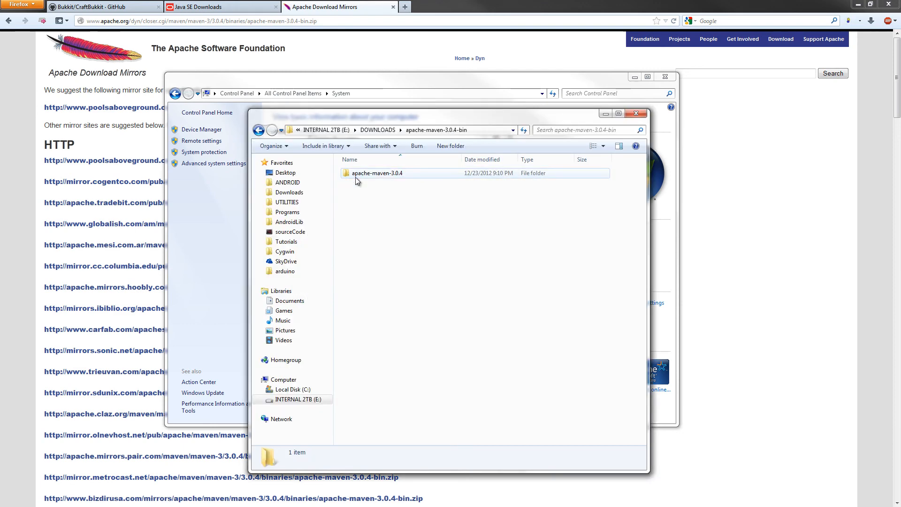
pyautogui.doubleClick(377, 172)
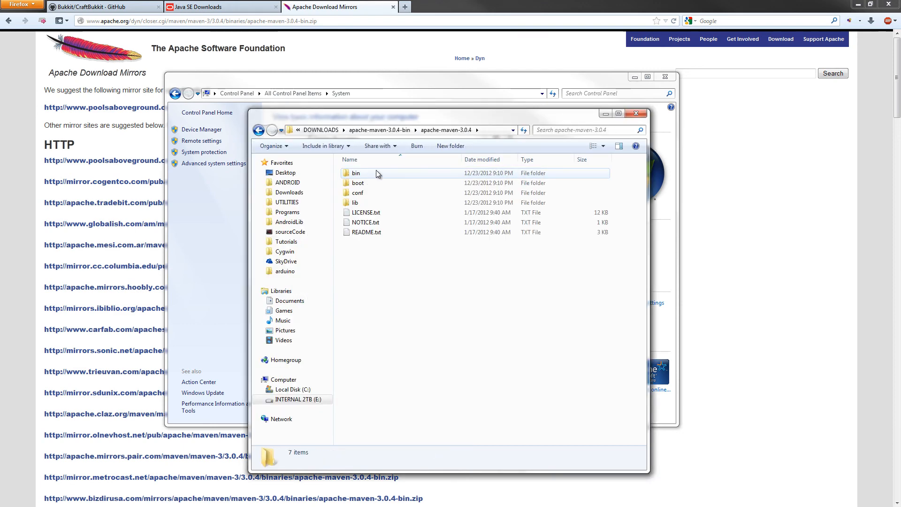
pyautogui.doubleClick(357, 173)
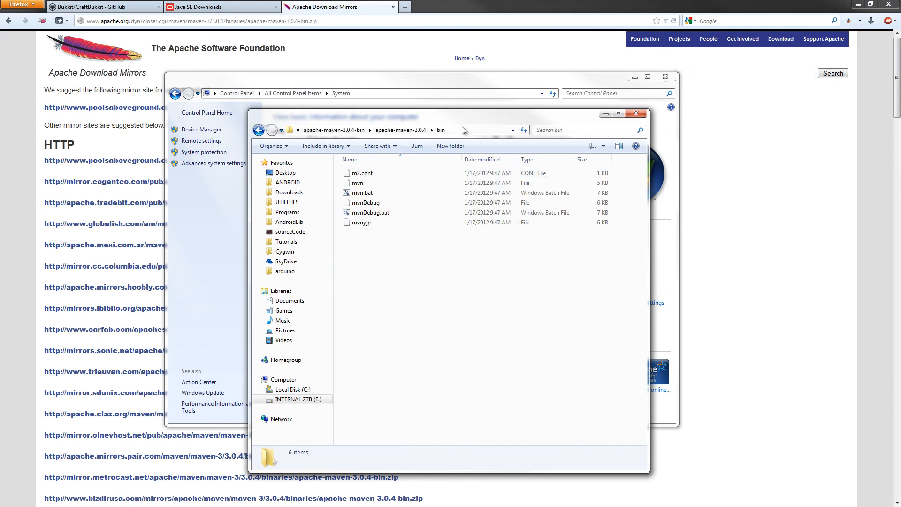
pyautogui.rightClick(379, 130)
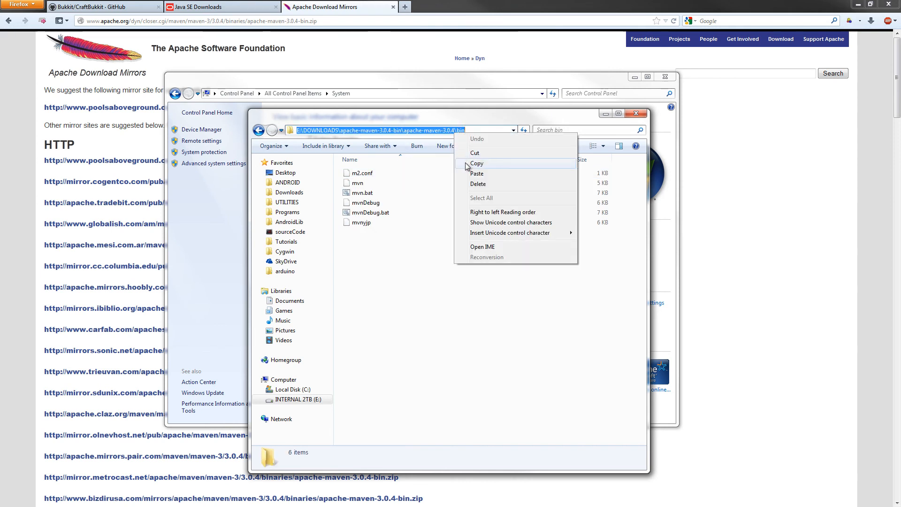
pyautogui.click(477, 163)
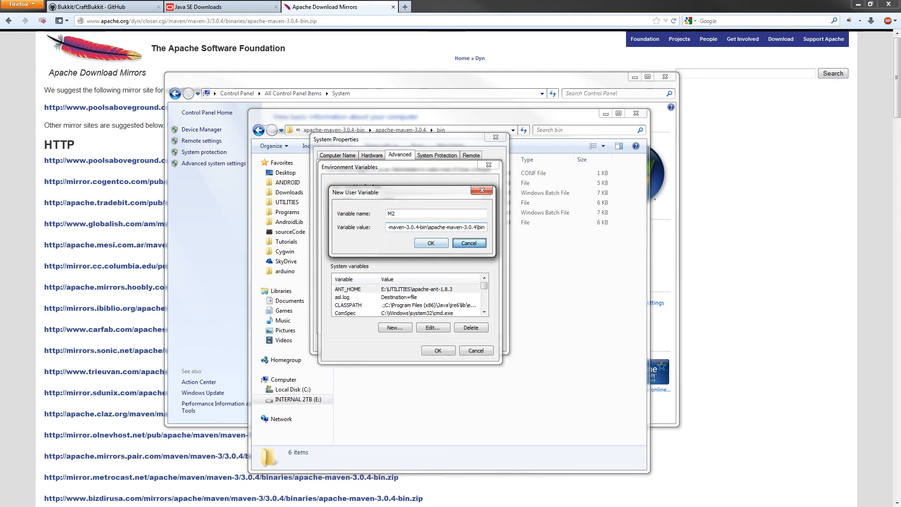
# Step: Save the M2 user variable and begin a new system variable named M2_HOME
pyautogui.click(429, 242)
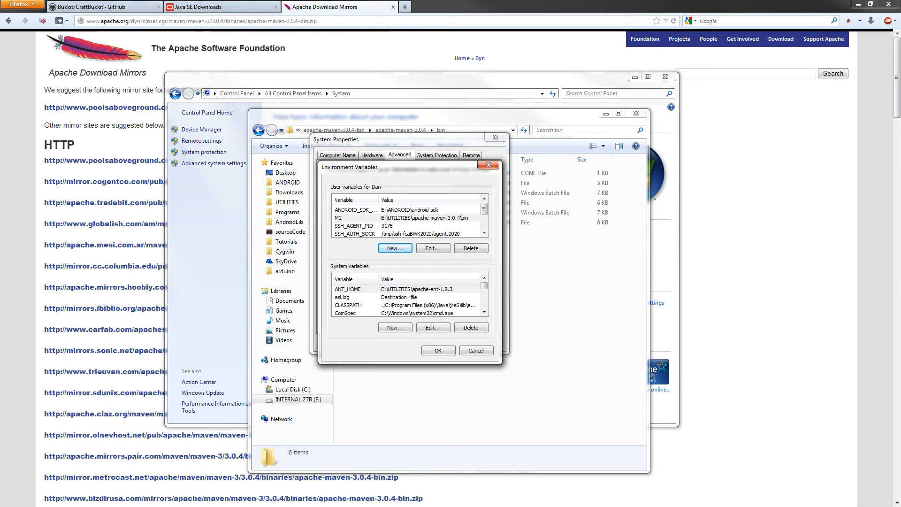
pyautogui.click(395, 326)
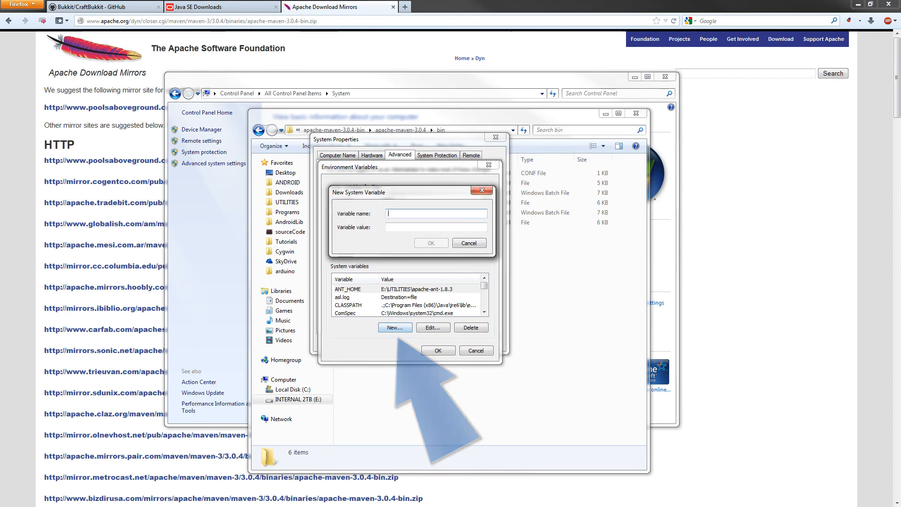
pyautogui.write('M2_')
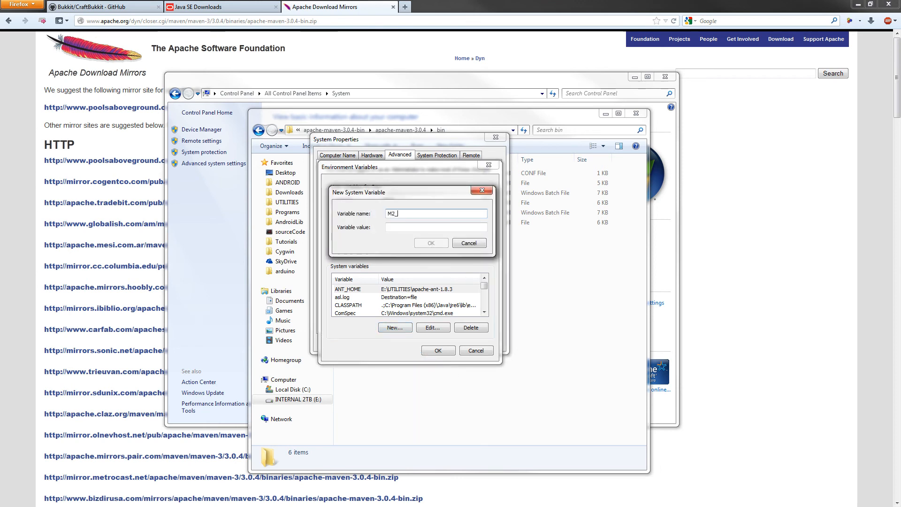
pyautogui.write('HOME')
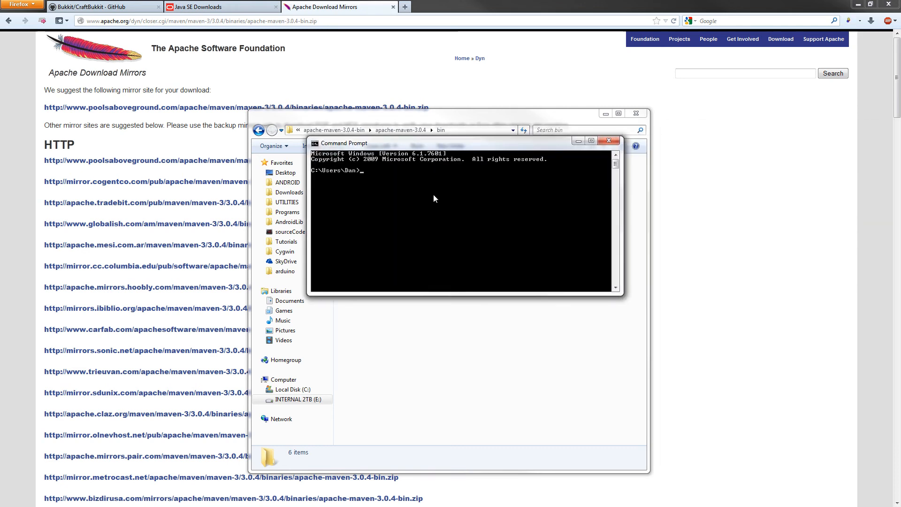
# Step: Run mvn --version to confirm Apache Maven 3.0.4, then close the Command Prompt
pyautogui.write('mvn')
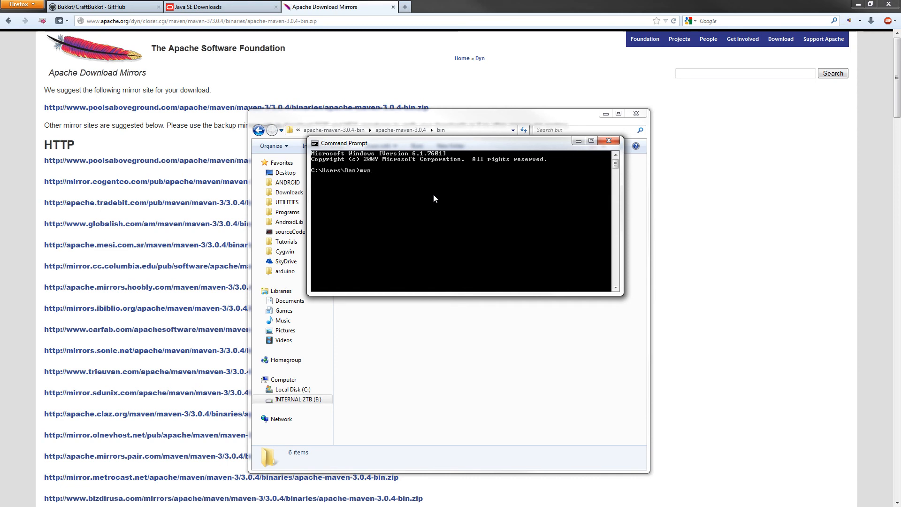
pyautogui.write('--v')
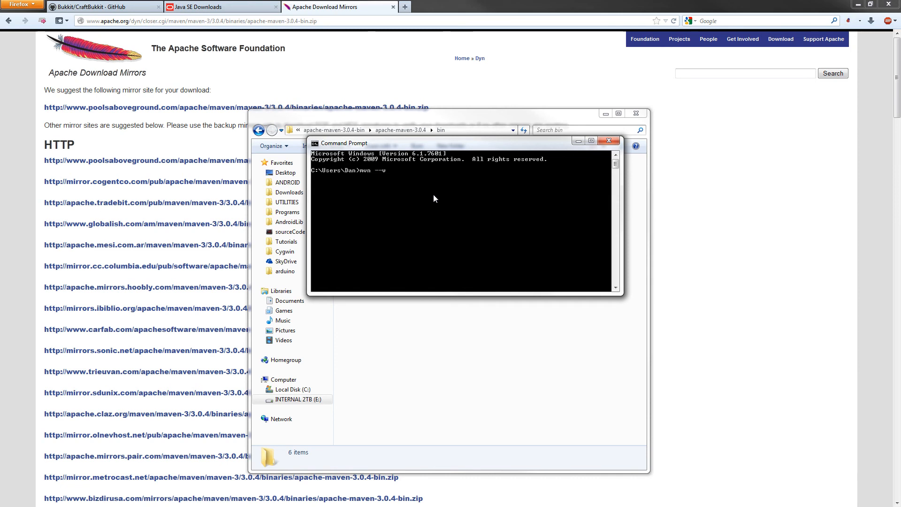
pyautogui.press('Return')
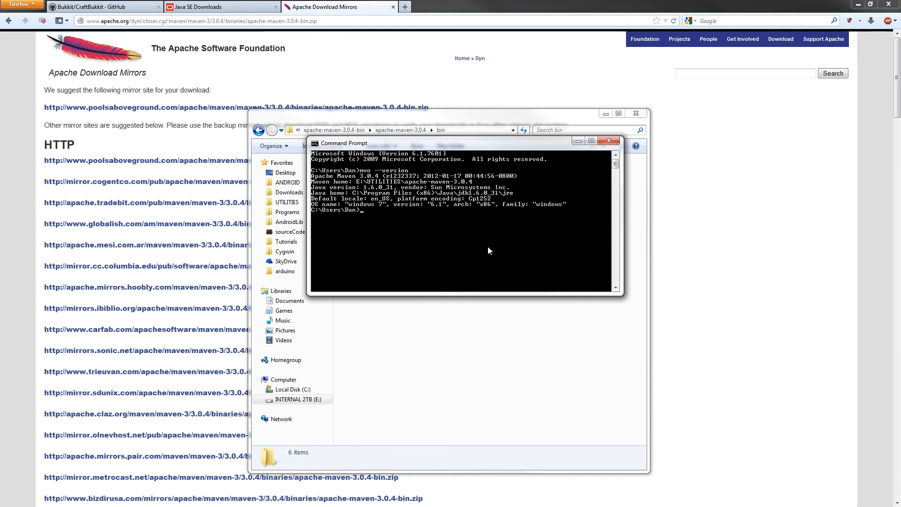
pyautogui.moveTo(492, 265)
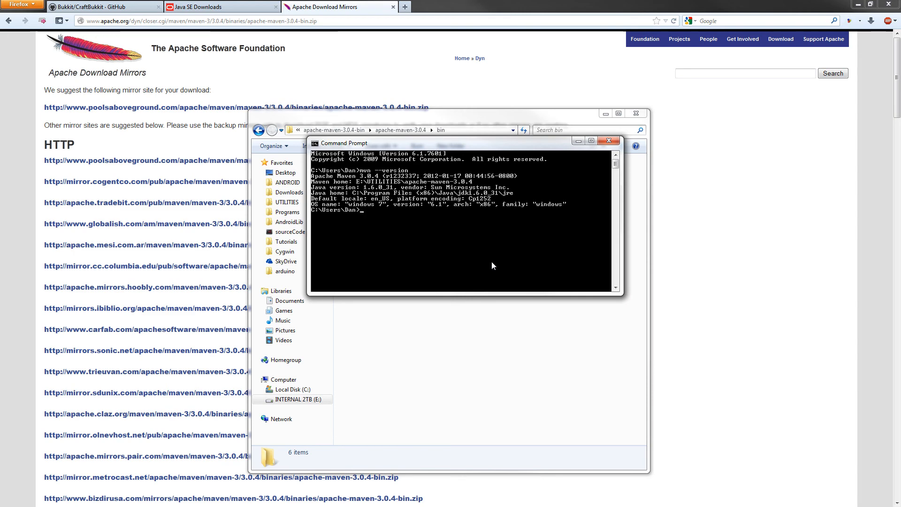
pyautogui.click(617, 142)
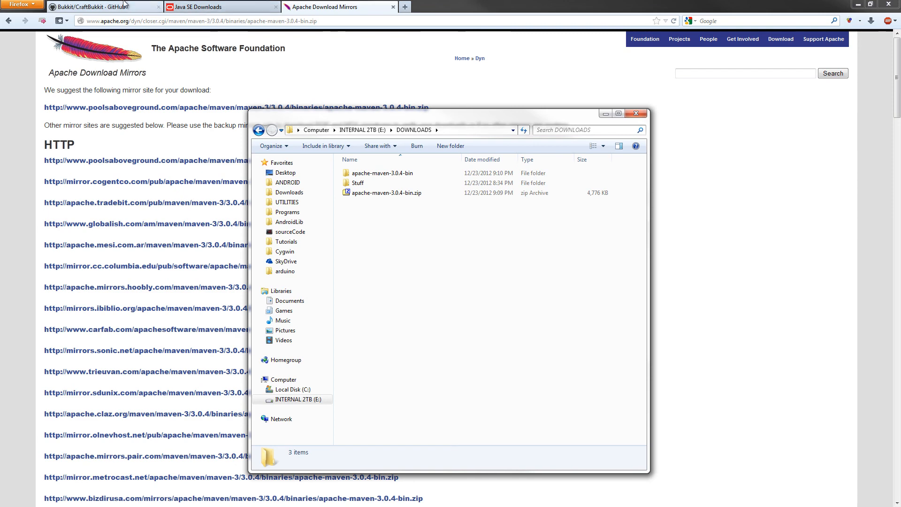
# Step: Download the Bukkit/CraftBukkit repository from GitHub as CraftBukkit-master.zip
pyautogui.click(103, 7)
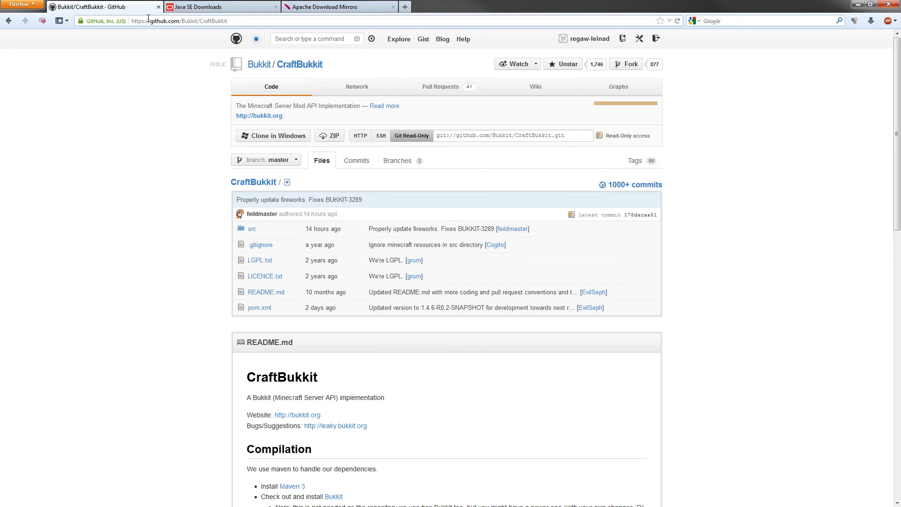
pyautogui.moveTo(348, 69)
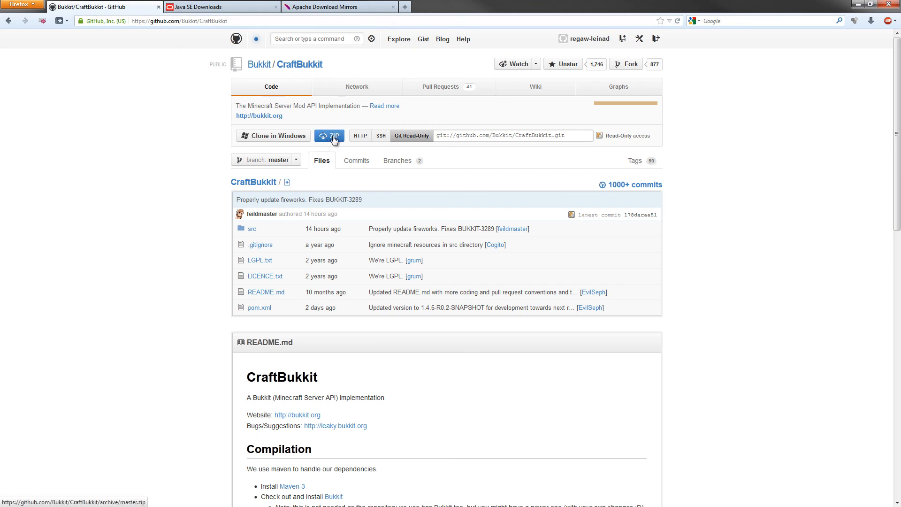
pyautogui.click(328, 135)
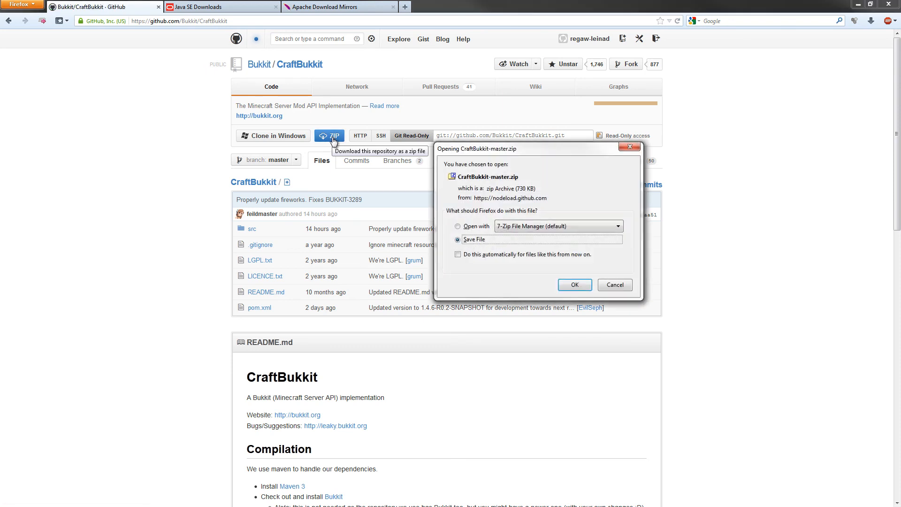
pyautogui.moveTo(574, 285)
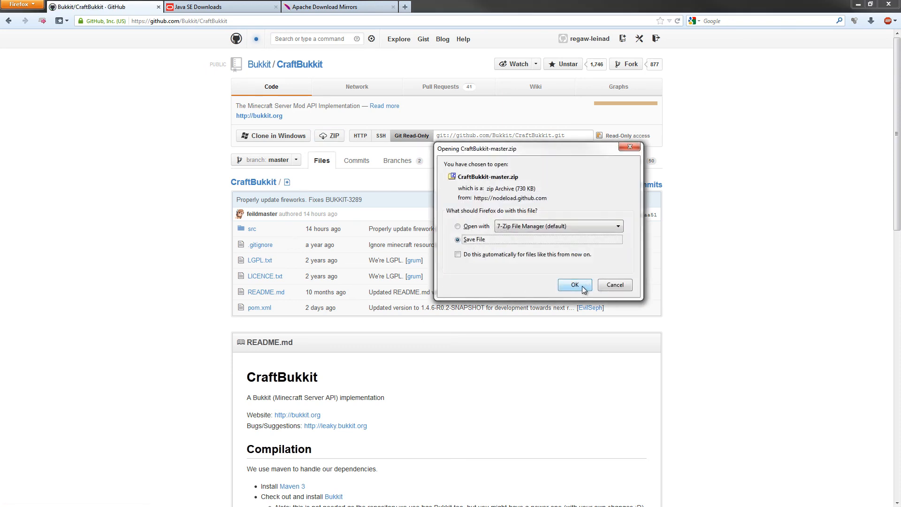
pyautogui.click(574, 284)
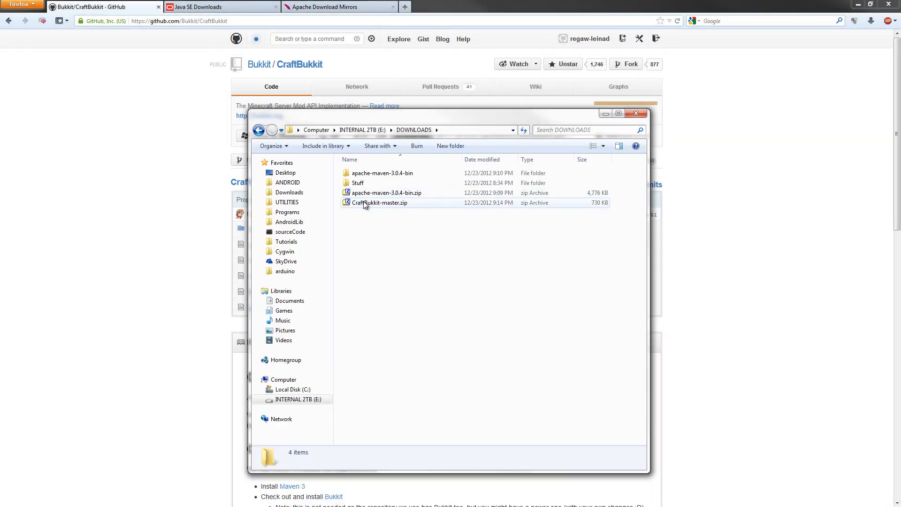
# Step: Extract CraftBukkit-master.zip and enter the inner CraftBukkit-master folder
pyautogui.rightClick(379, 203)
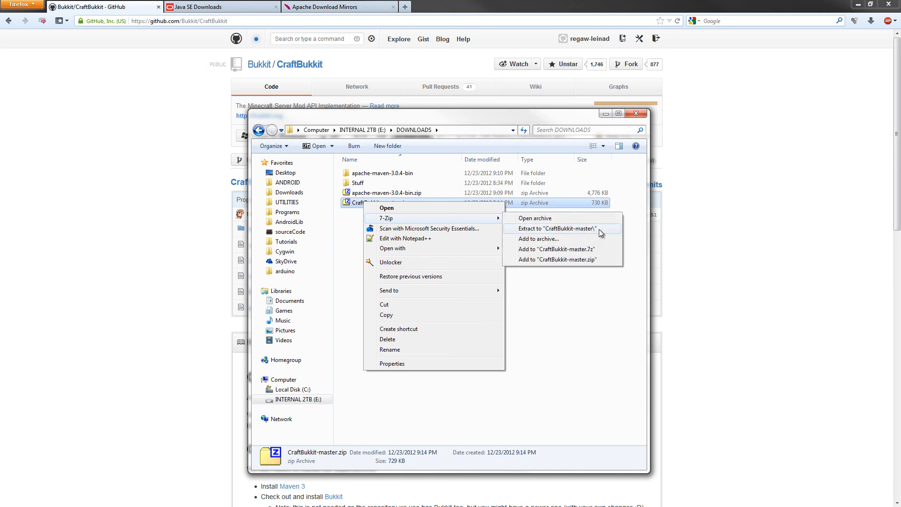
pyautogui.click(554, 228)
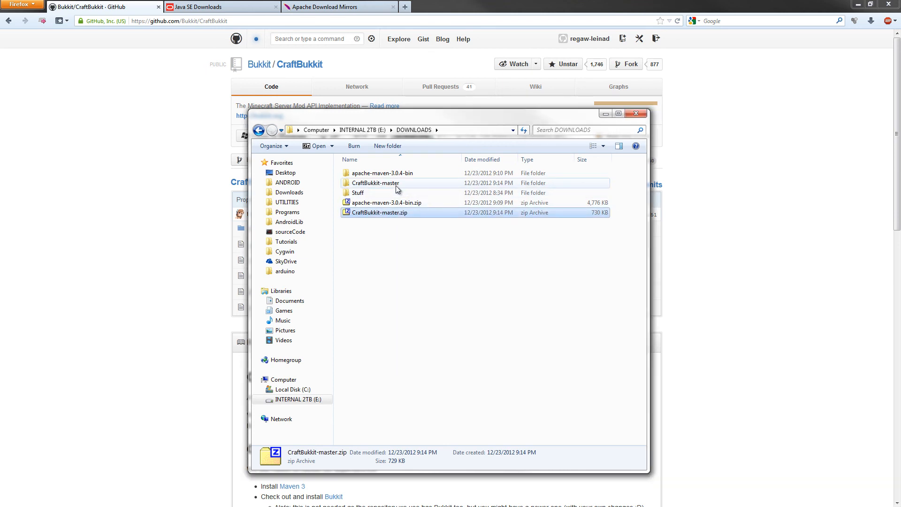
pyautogui.doubleClick(375, 183)
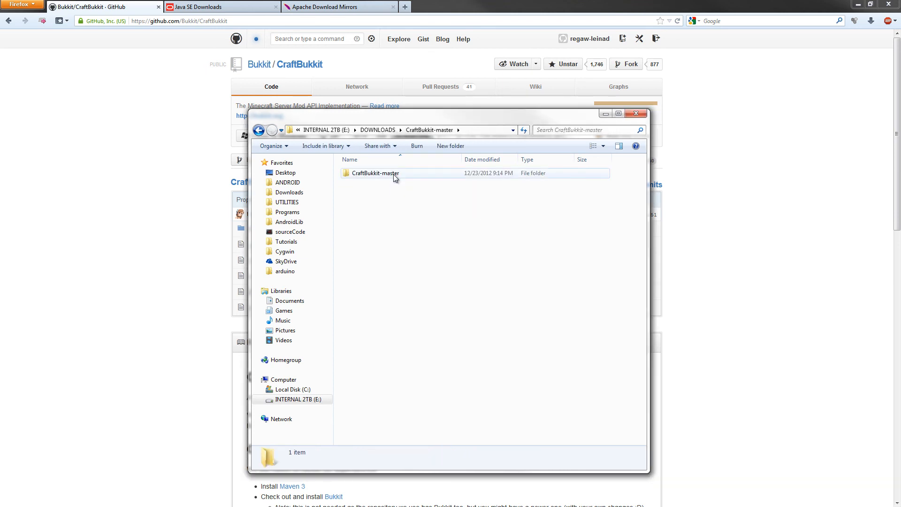
pyautogui.doubleClick(374, 173)
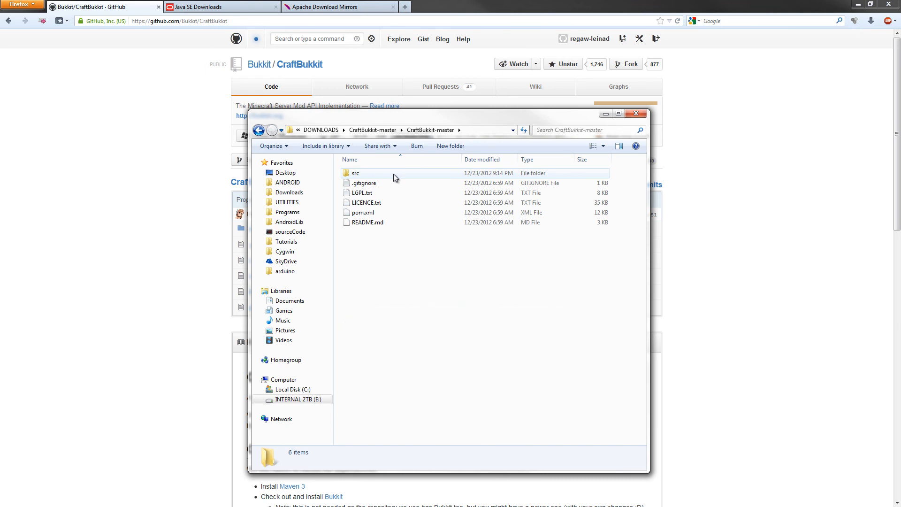
# Step: Browse into src/main/java/net/minecraft/server and select BlockPiston.java
pyautogui.doubleClick(354, 173)
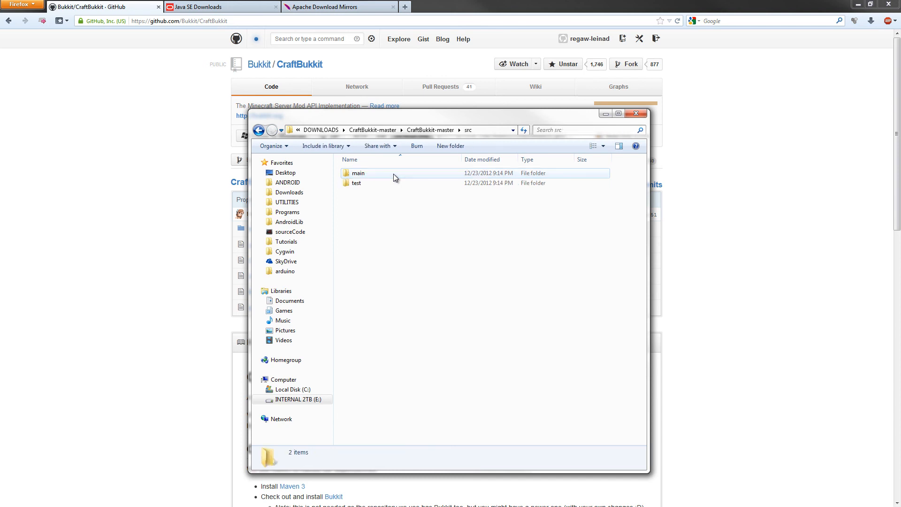
pyautogui.doubleClick(357, 172)
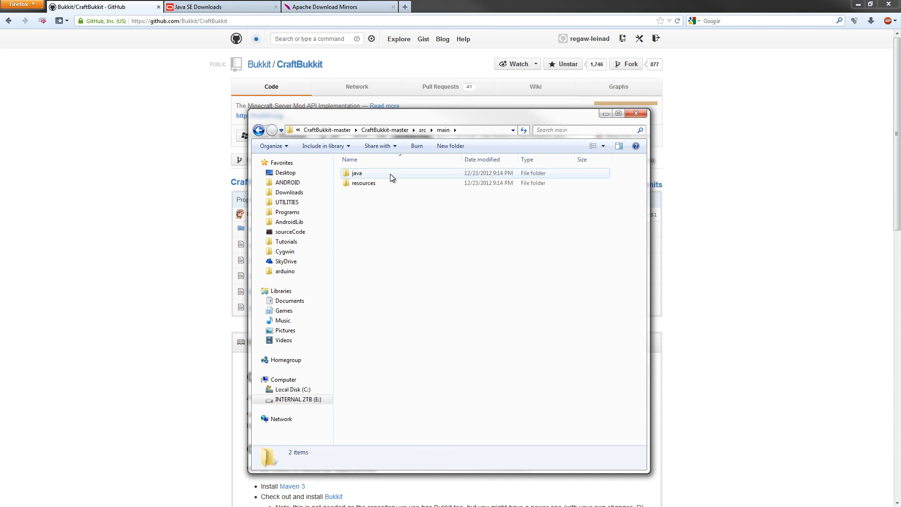
pyautogui.doubleClick(357, 172)
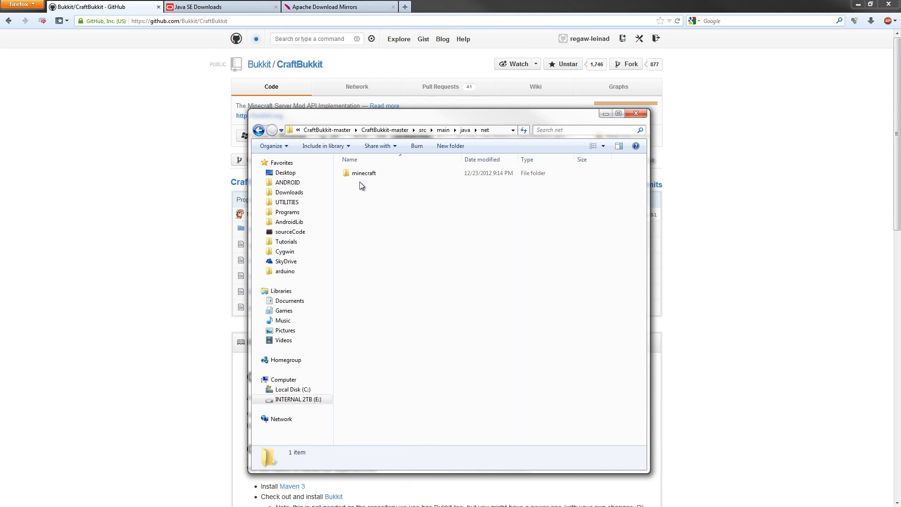
pyautogui.doubleClick(364, 173)
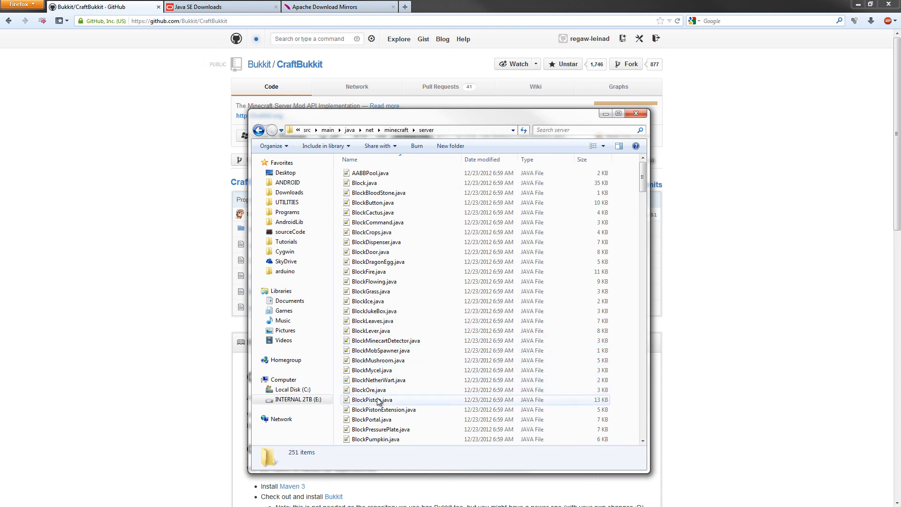
pyautogui.click(372, 400)
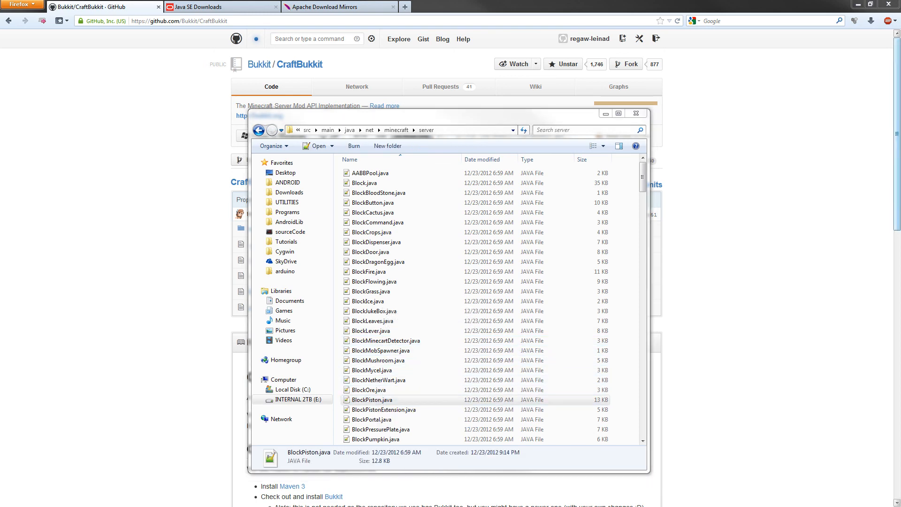
# Step: Open BlockPiston.java in Notepad++ and scroll to the obsidian check in boolean a() near line 248
pyautogui.doubleClick(372, 400)
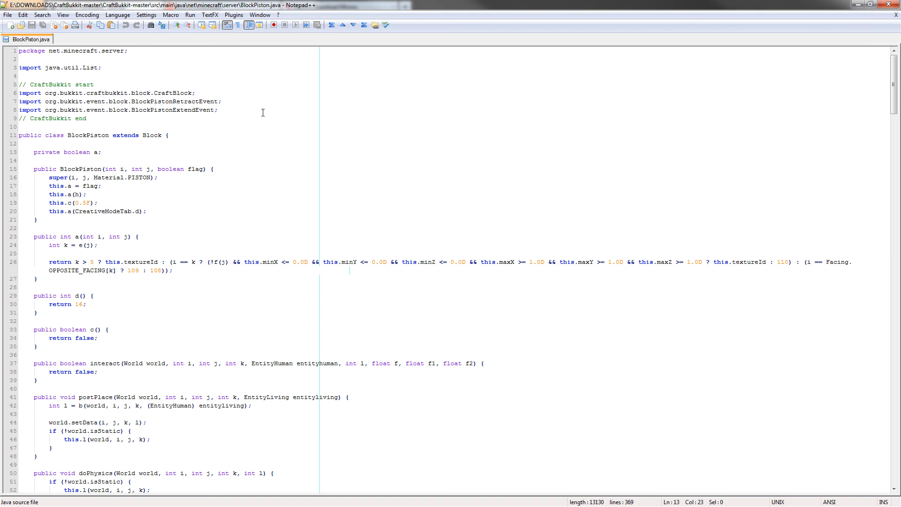
pyautogui.click(101, 152)
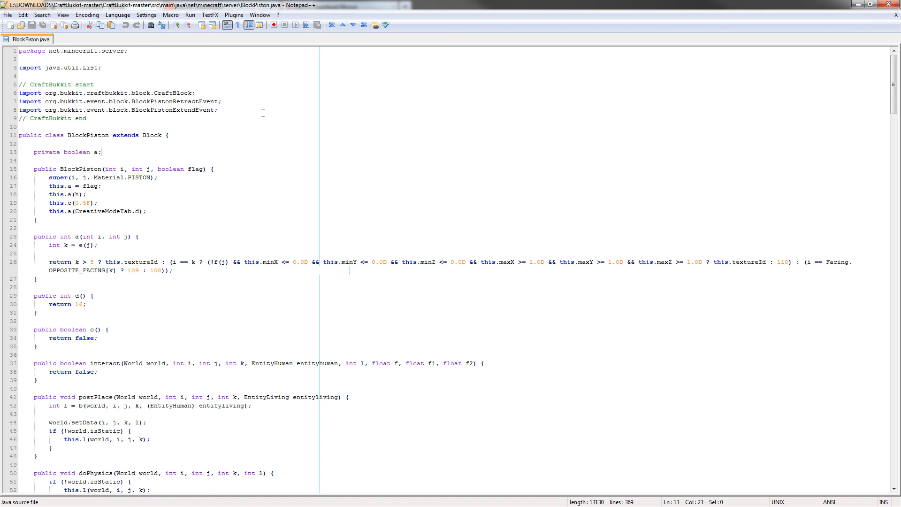
pyautogui.moveTo(192, 222)
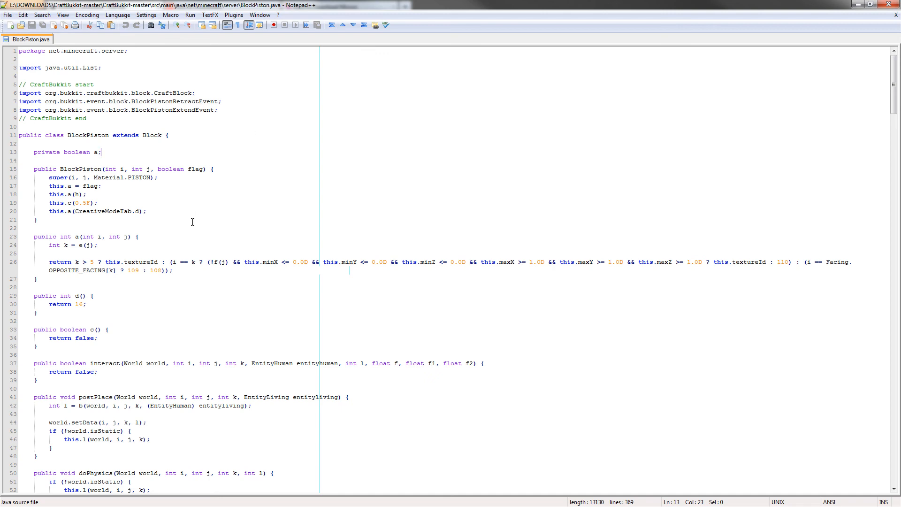
pyautogui.scroll(-3)
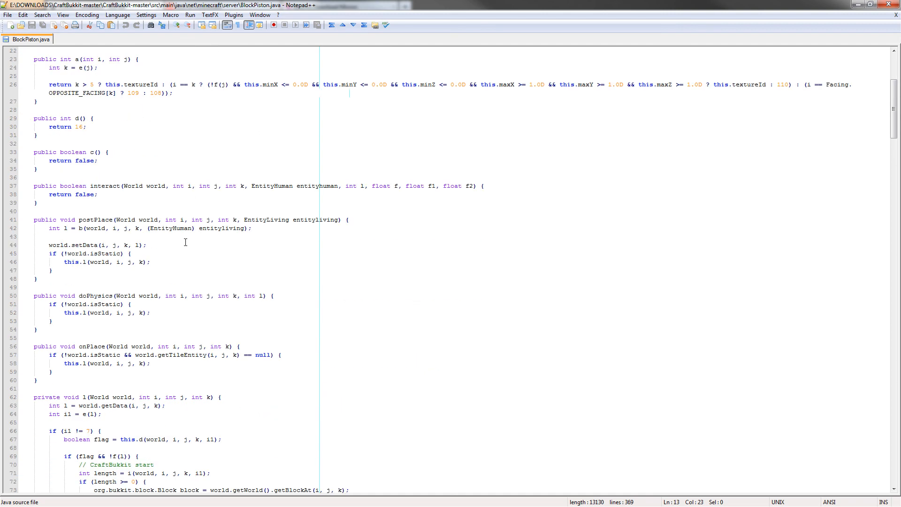
pyautogui.scroll(-3)
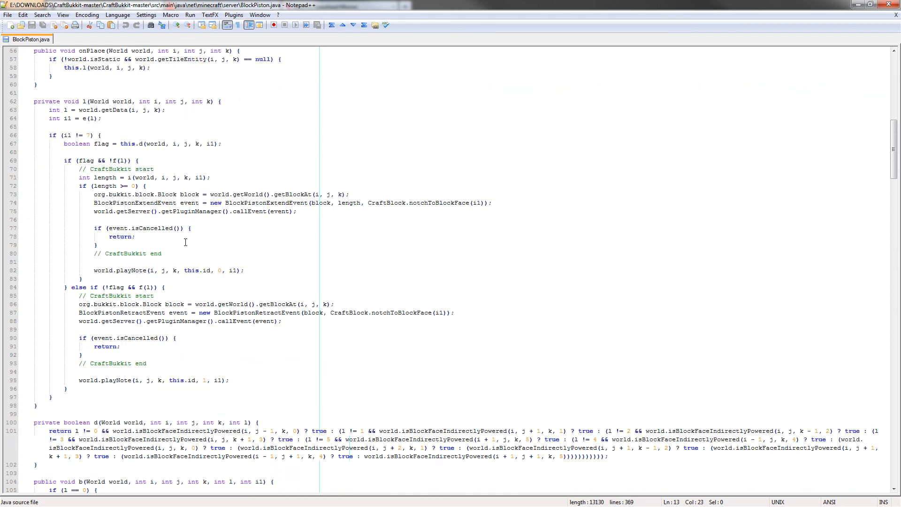
pyautogui.scroll(-3)
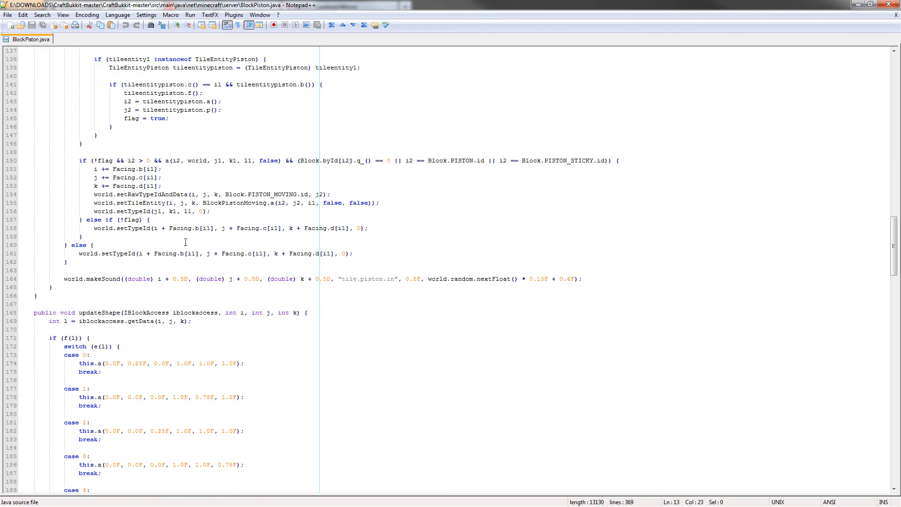
pyautogui.scroll(-3)
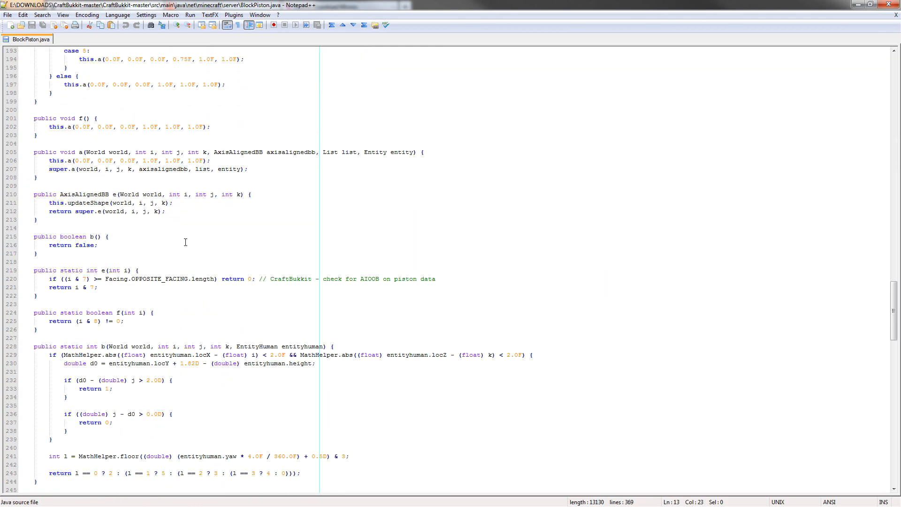
pyautogui.scroll(-3)
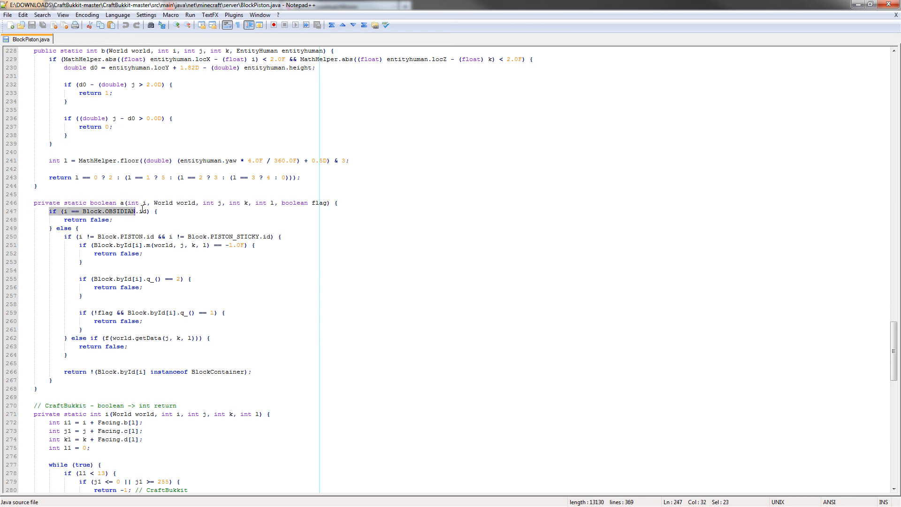
pyautogui.click(150, 211)
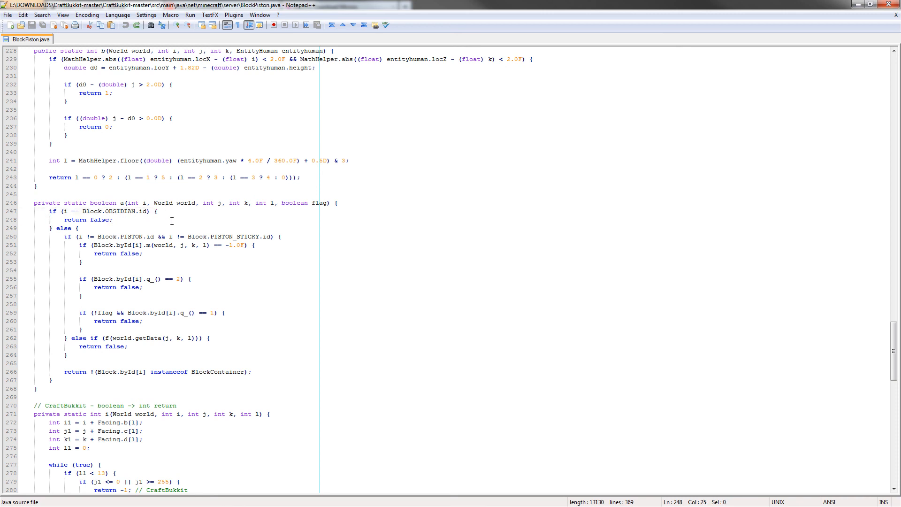
# Step: Extend the condition with '|| i == Block.' and make the branch return true instead of false
pyautogui.write('true')
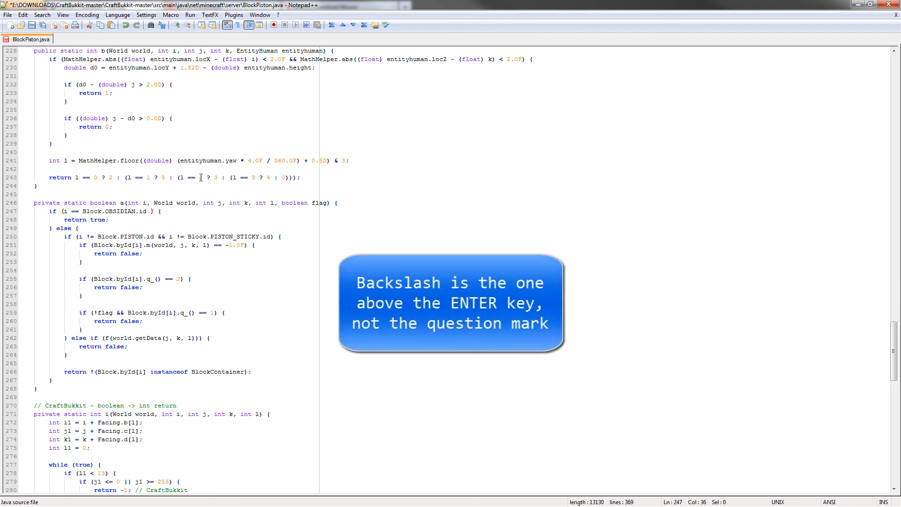
pyautogui.write('||')
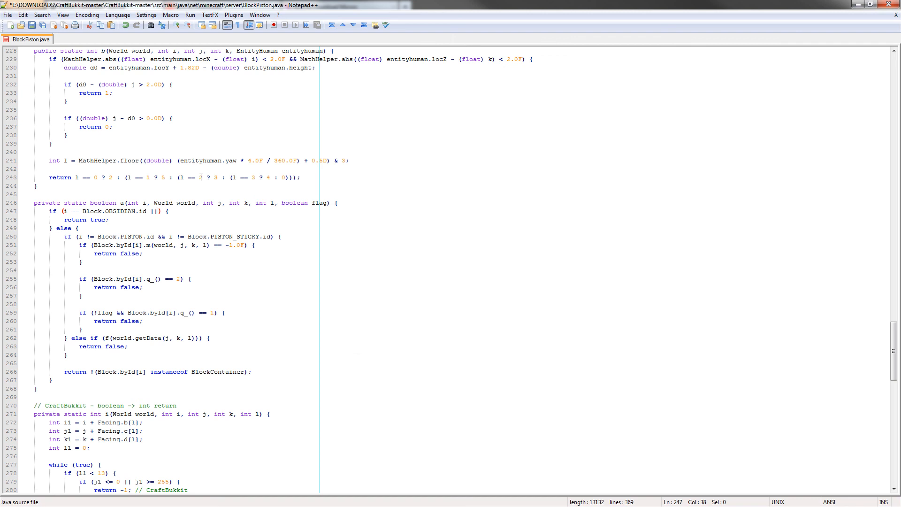
pyautogui.write('i')
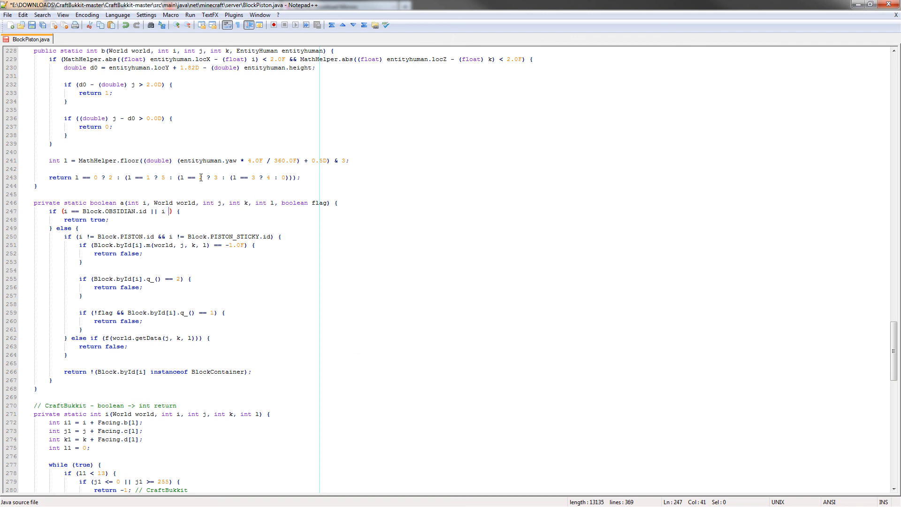
pyautogui.write('==')
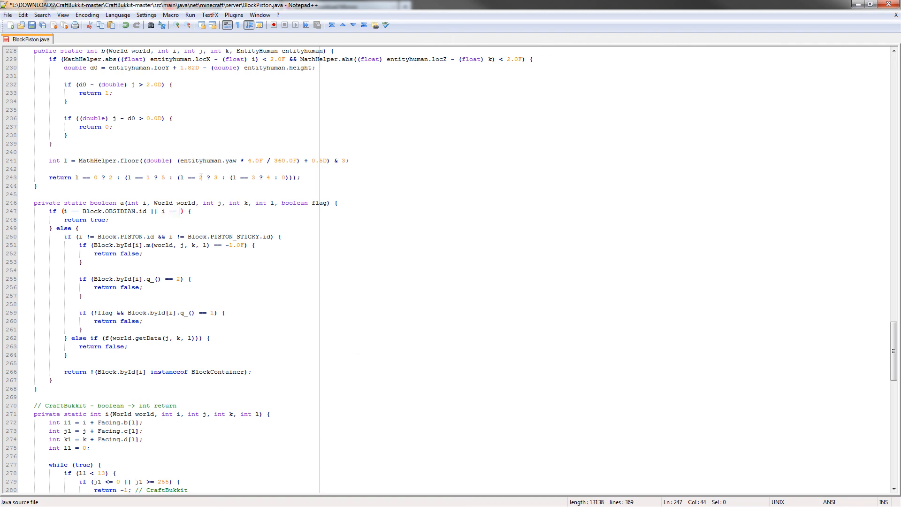
pyautogui.write('Block.BEDROCK.id')
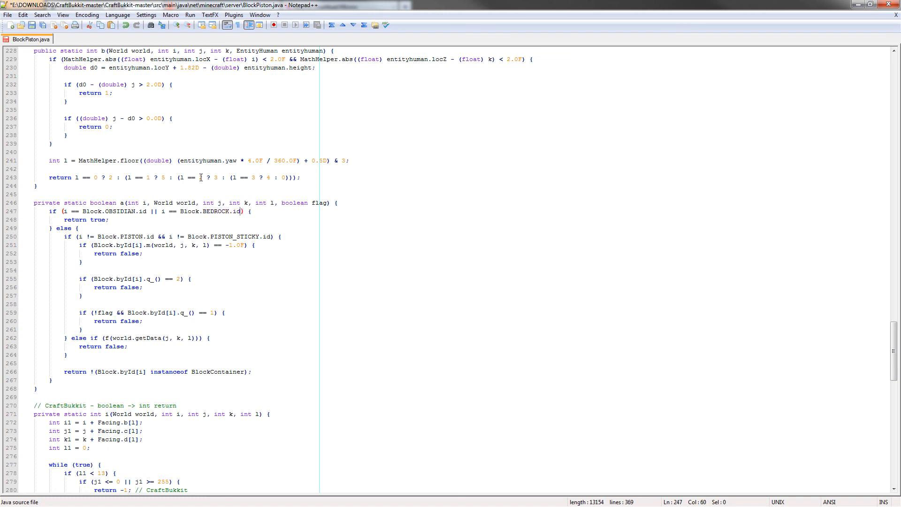
# Step: Highlight uses of the parameter i and review the edited return true line
pyautogui.click(133, 203)
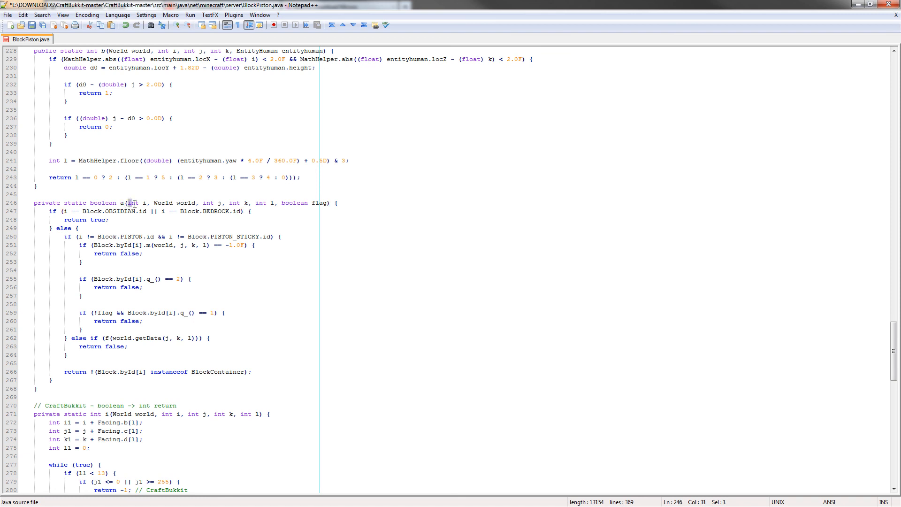
pyautogui.click(146, 203)
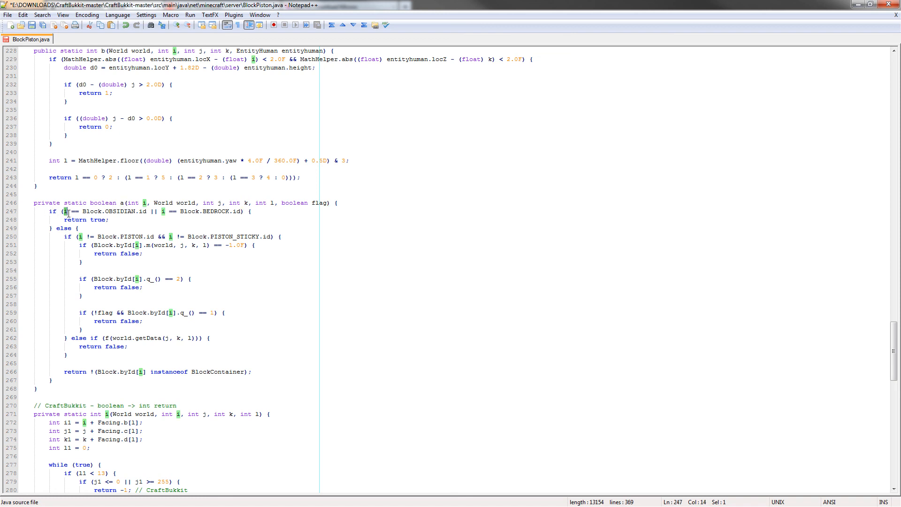
pyautogui.click(187, 206)
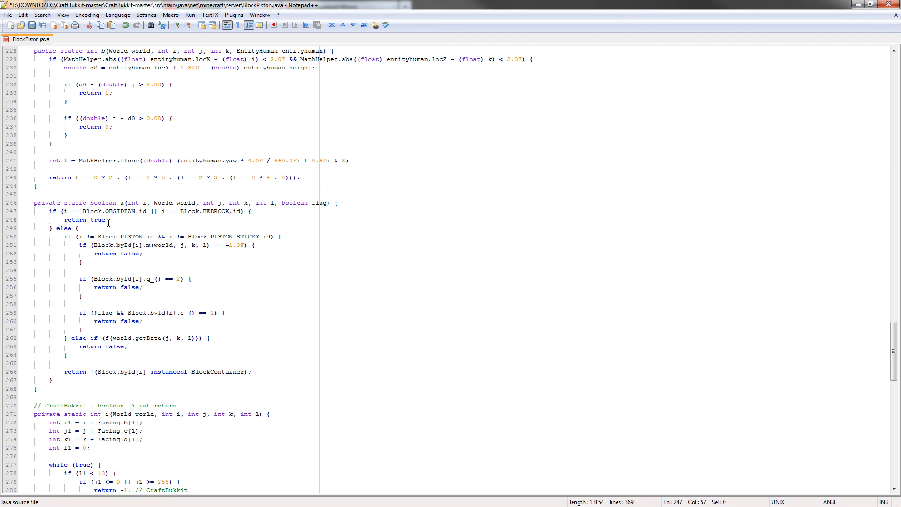
pyautogui.click(108, 220)
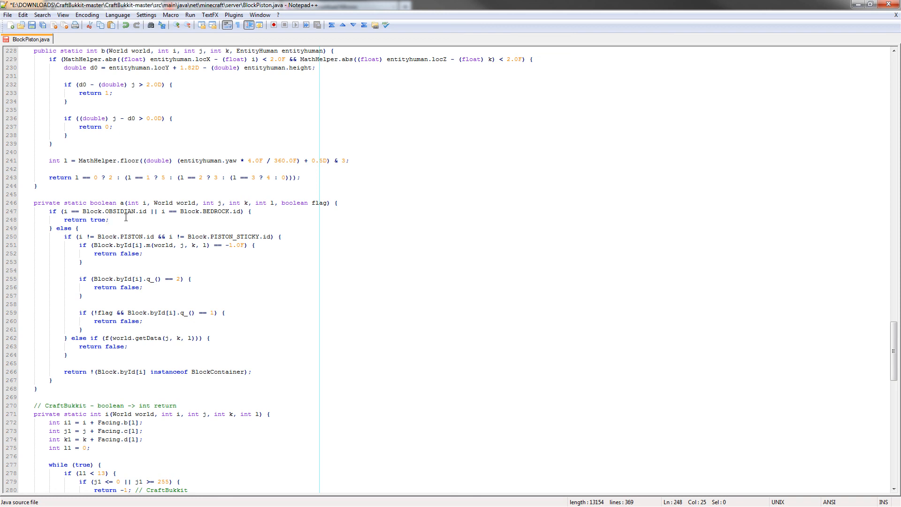
pyautogui.moveTo(406, 53)
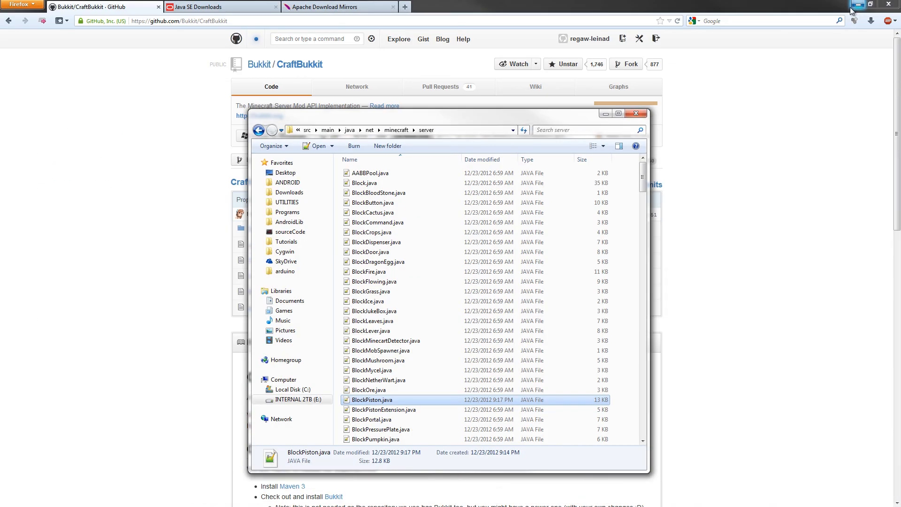
# Step: Navigate back up to DOWNLOADS and into the top-level CraftBukkit-master folder
pyautogui.click(371, 291)
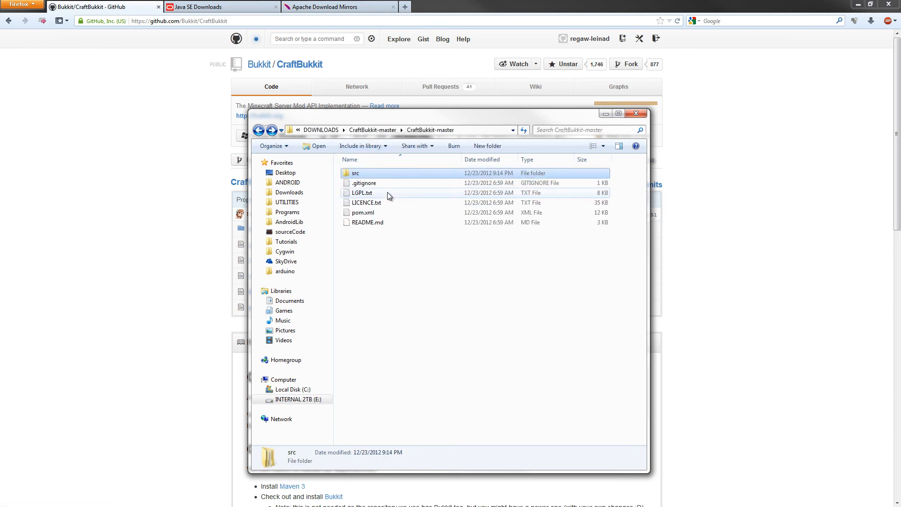
pyautogui.click(258, 130)
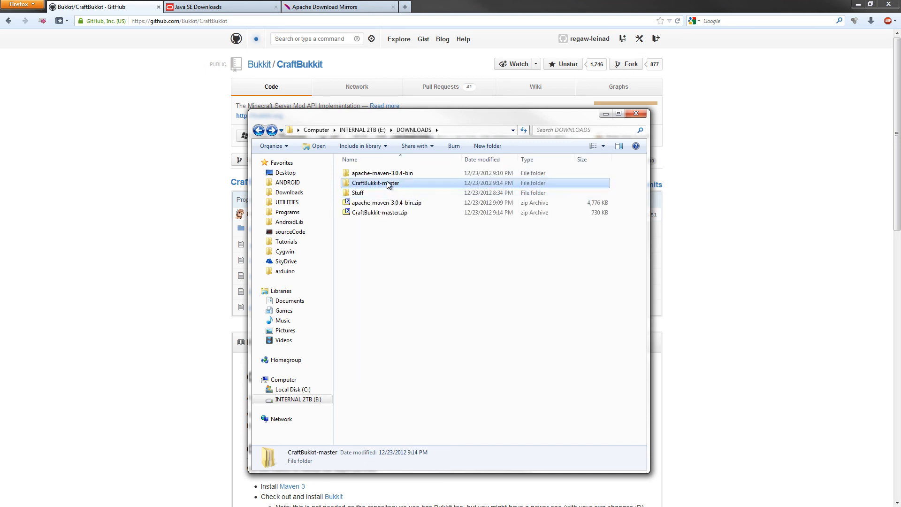
pyautogui.doubleClick(374, 183)
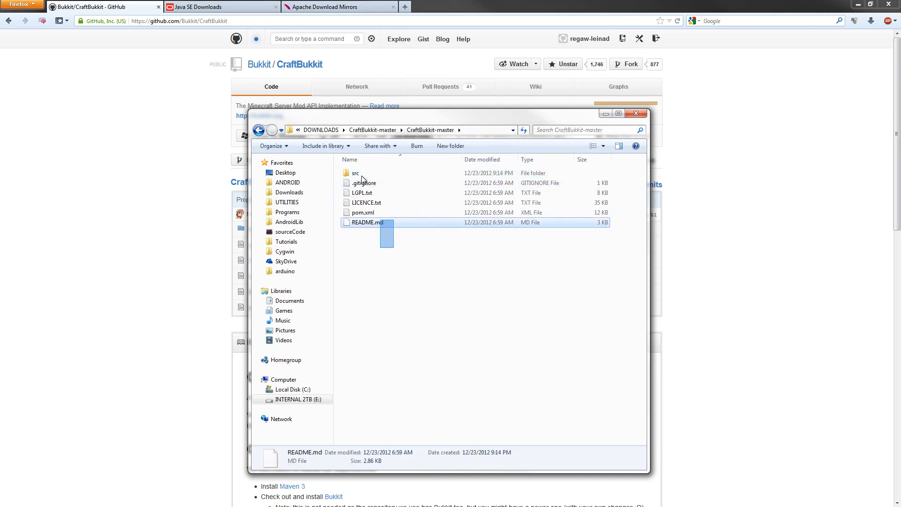
pyautogui.click(395, 262)
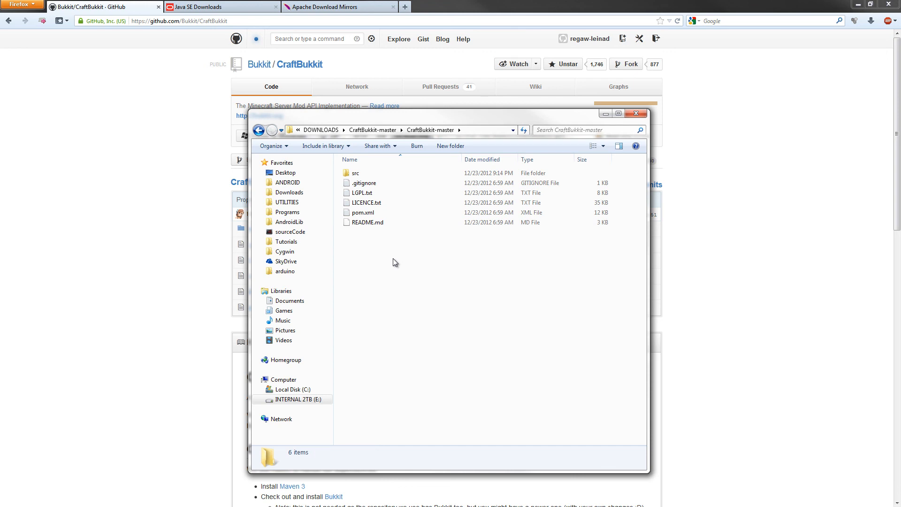
pyautogui.moveTo(384, 269)
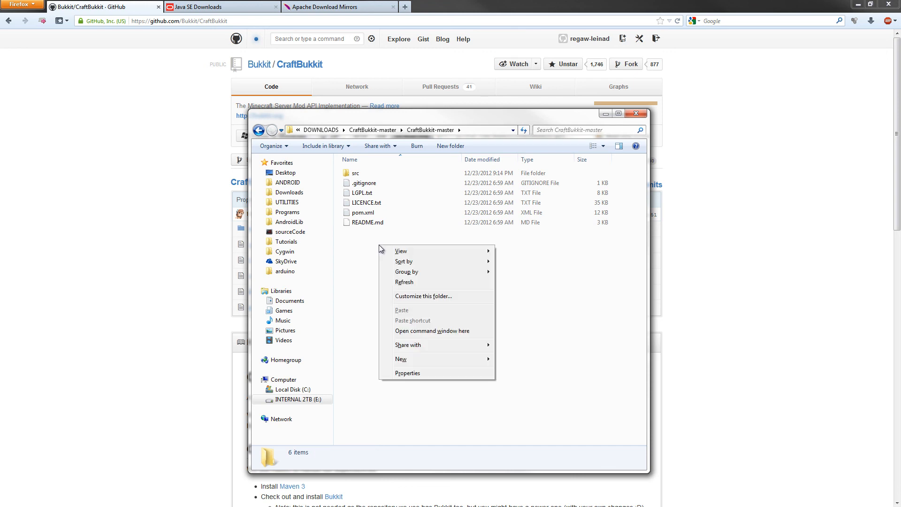
pyautogui.moveTo(370, 255)
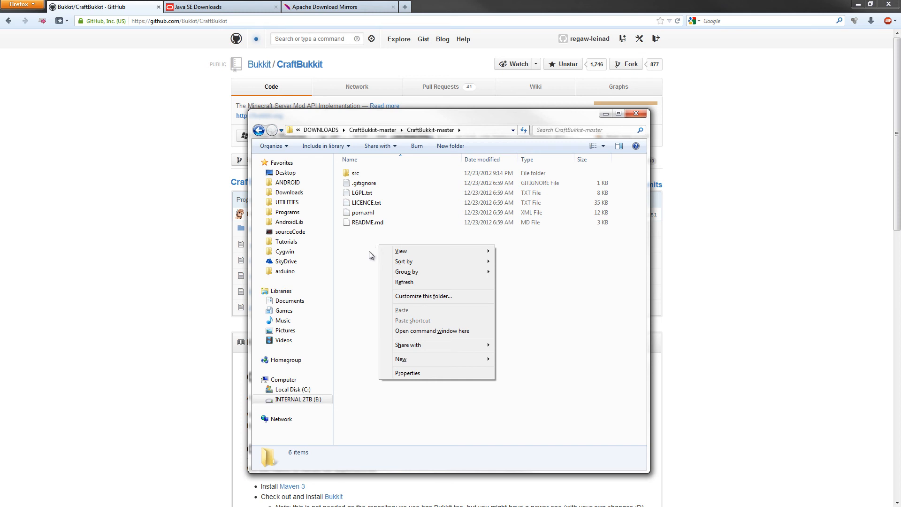
pyautogui.moveTo(431, 330)
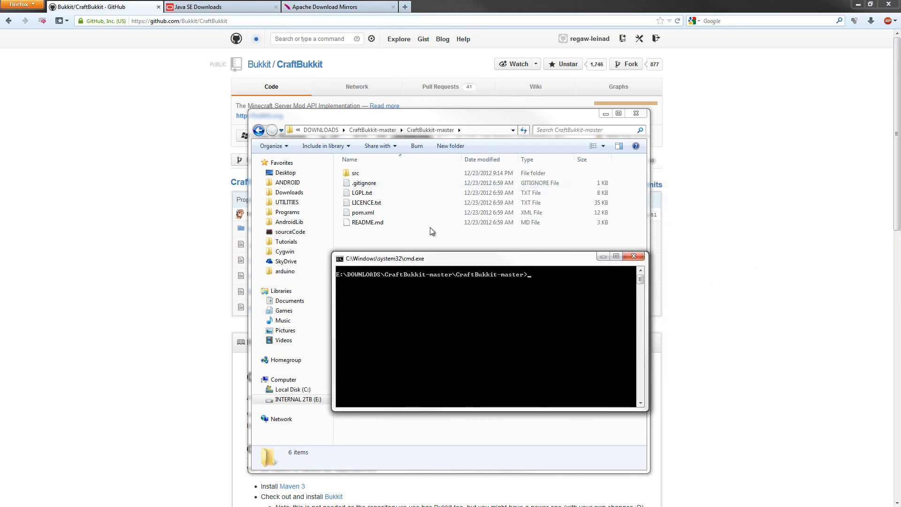
pyautogui.moveTo(577, 321)
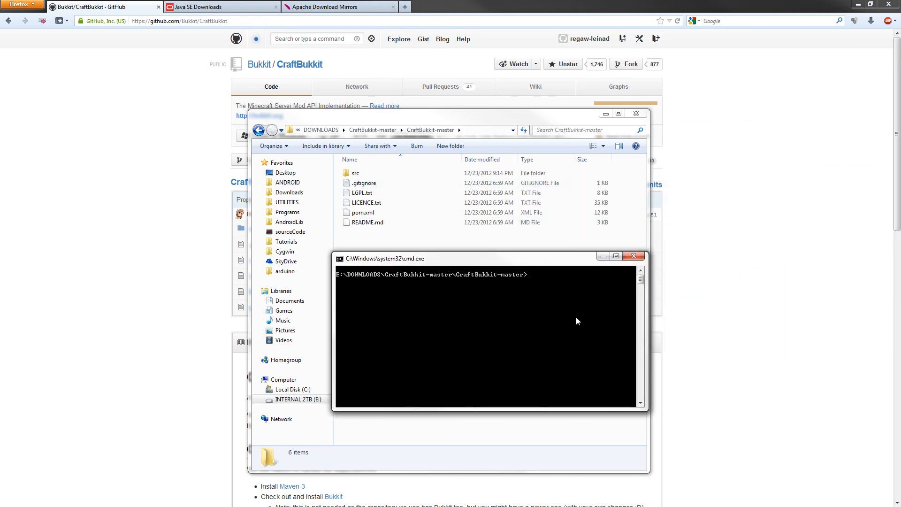
# Step: Run 'mvn clean install' in the command window to build CraftBukkit
pyautogui.write('mvn c')
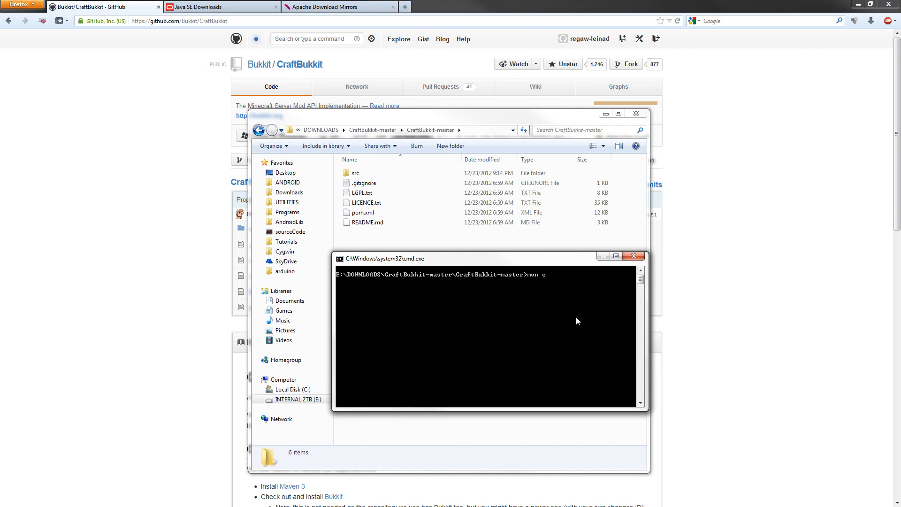
pyautogui.write('lean insta')
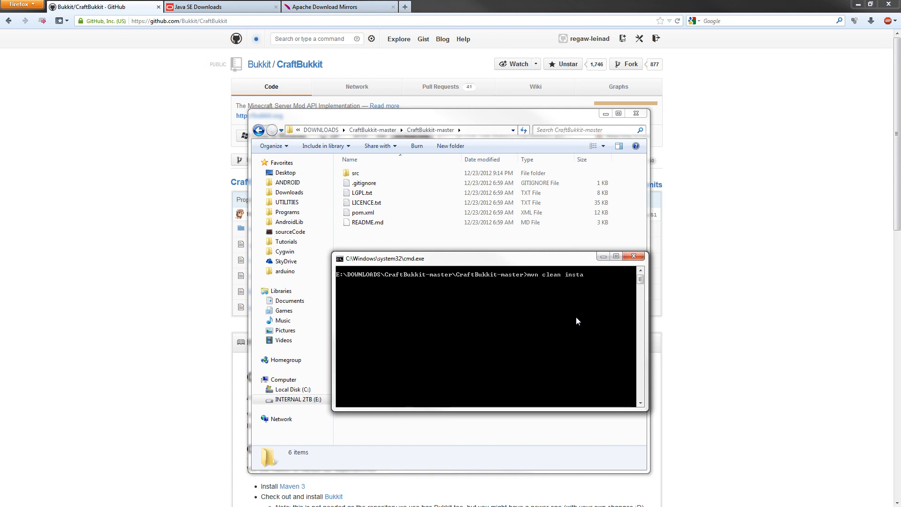
pyautogui.write('ll')
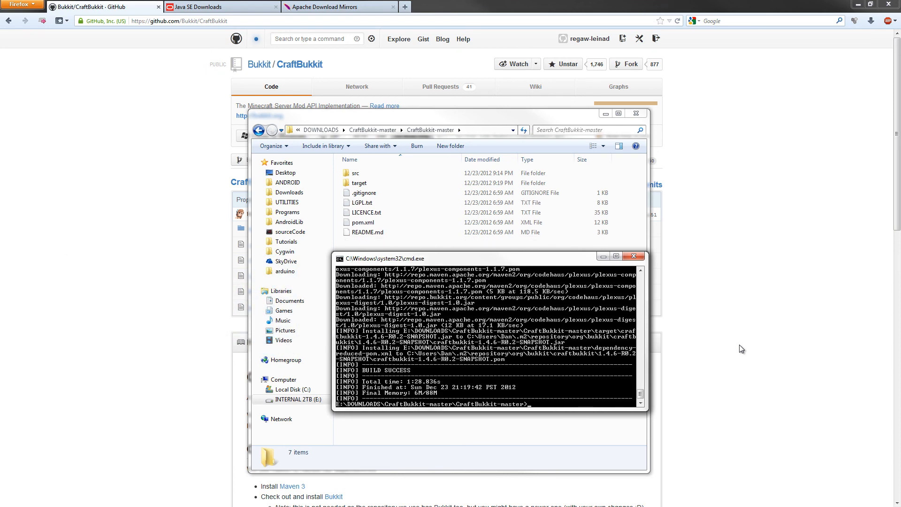
pyautogui.moveTo(609, 307)
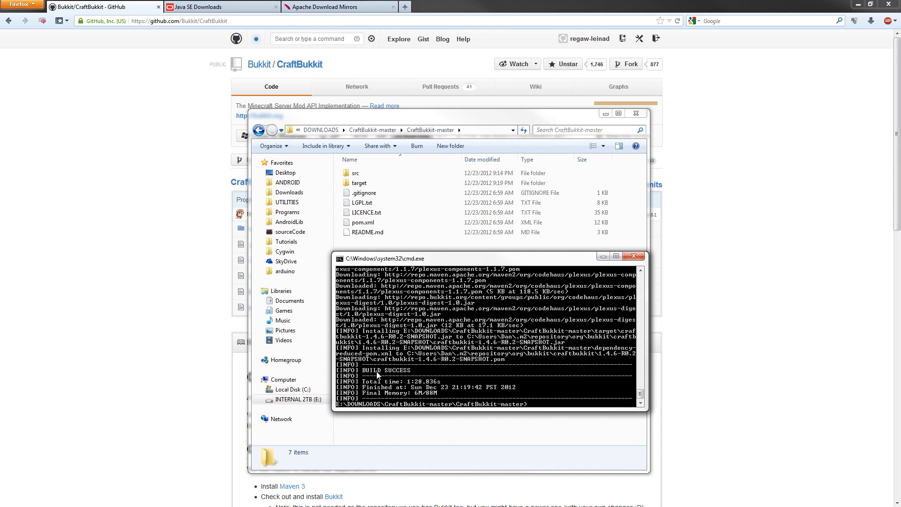
pyautogui.moveTo(442, 400)
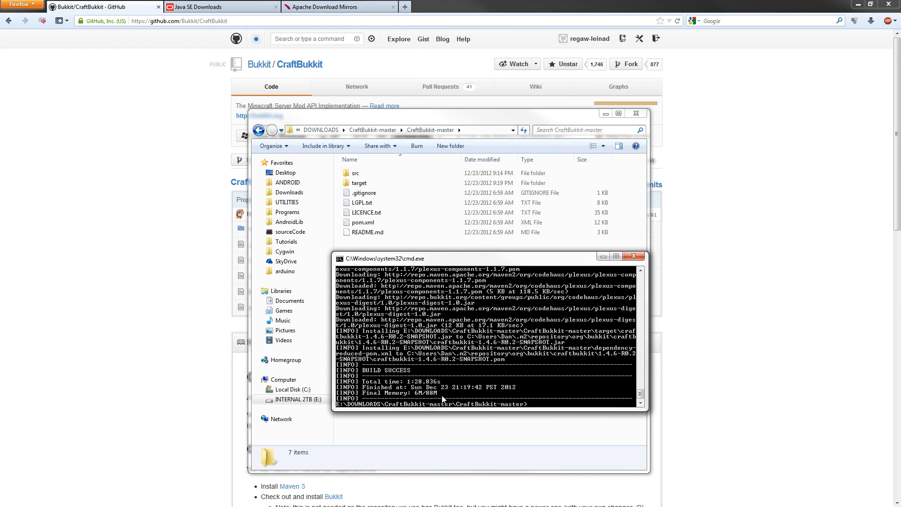
pyautogui.moveTo(634, 256)
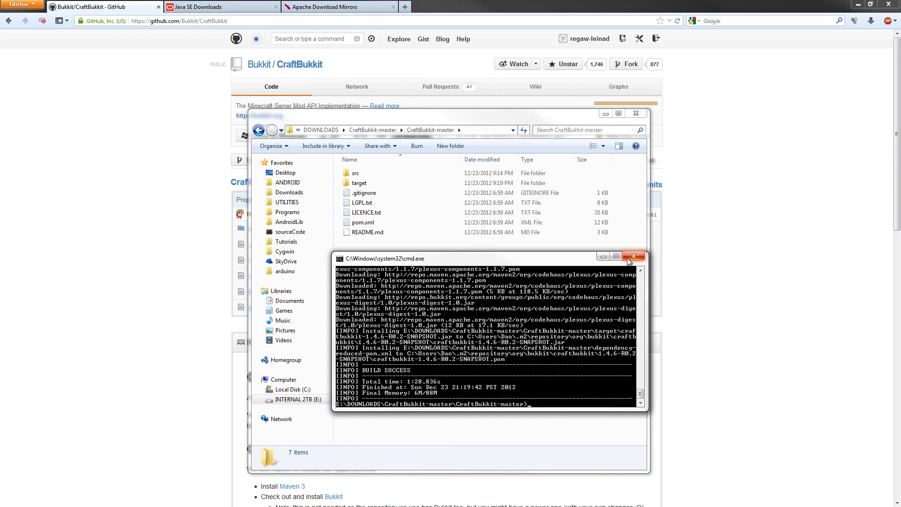
# Step: Close the build window and copy the craftbukkit-1.4.6-R0.2-SNAPSHOT.jar from the target folder
pyautogui.click(634, 256)
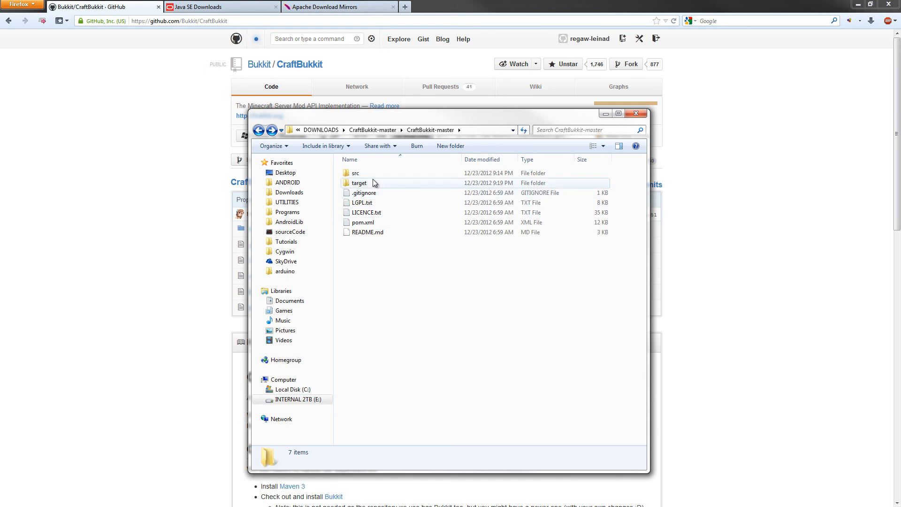
pyautogui.doubleClick(359, 183)
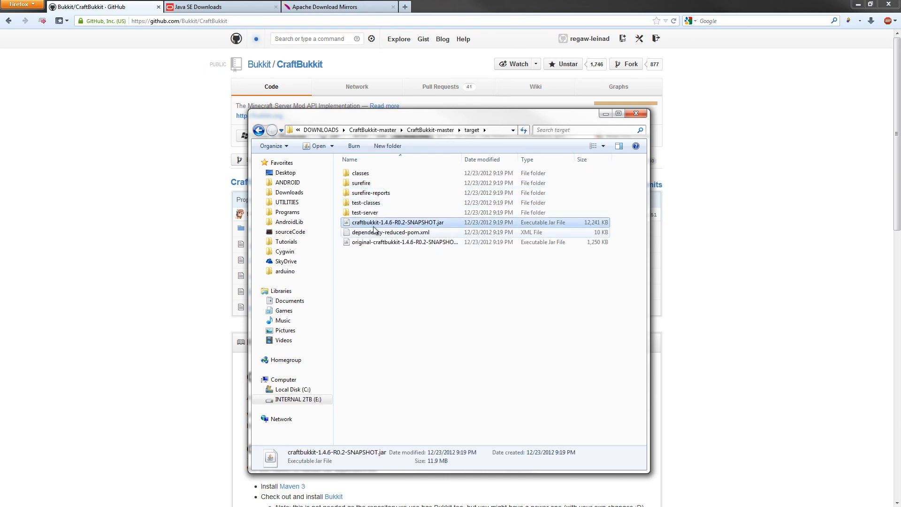
pyautogui.moveTo(409, 226)
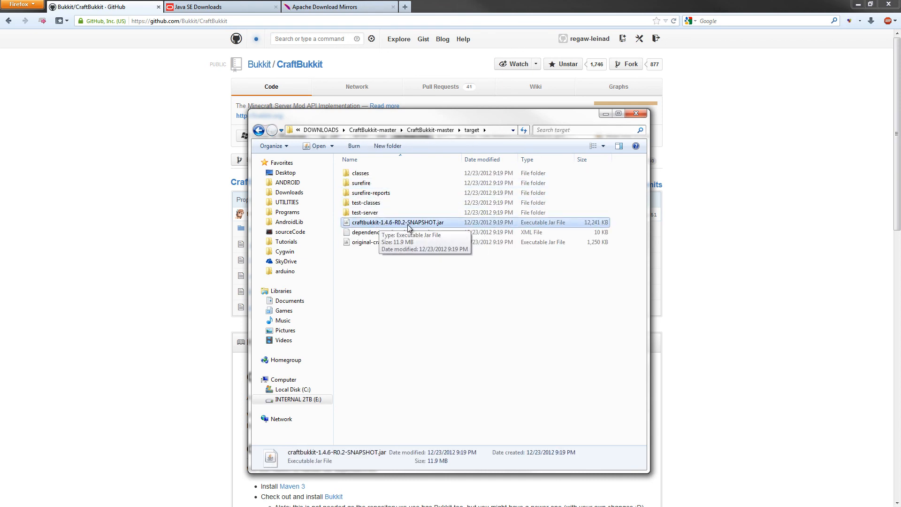
pyautogui.moveTo(400, 235)
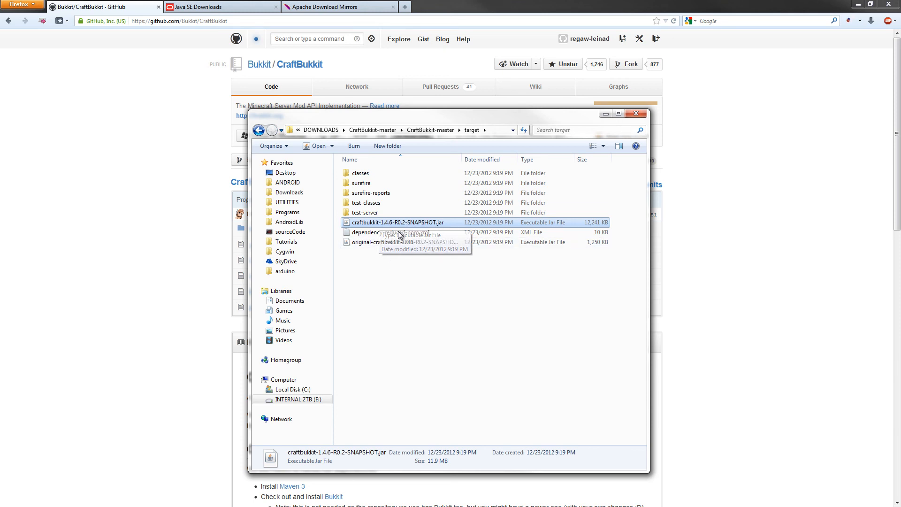
pyautogui.rightClick(395, 222)
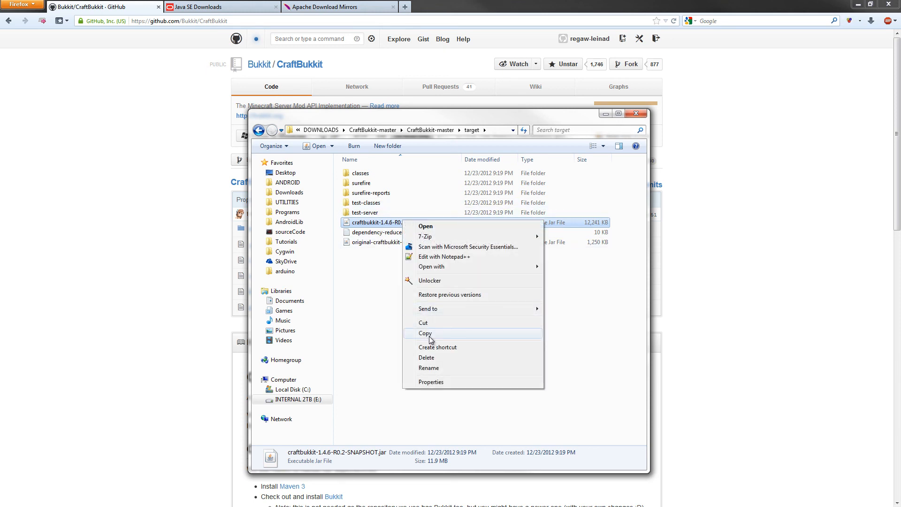
pyautogui.click(425, 333)
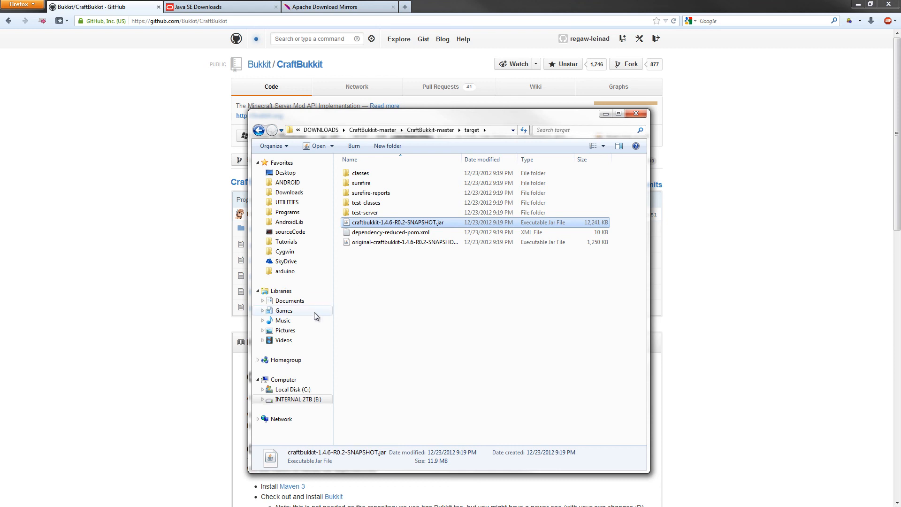
# Step: Paste the jar into Games > MINECRAFT > _SERVERS and start renaming it craftbukkit.jar
pyautogui.click(283, 311)
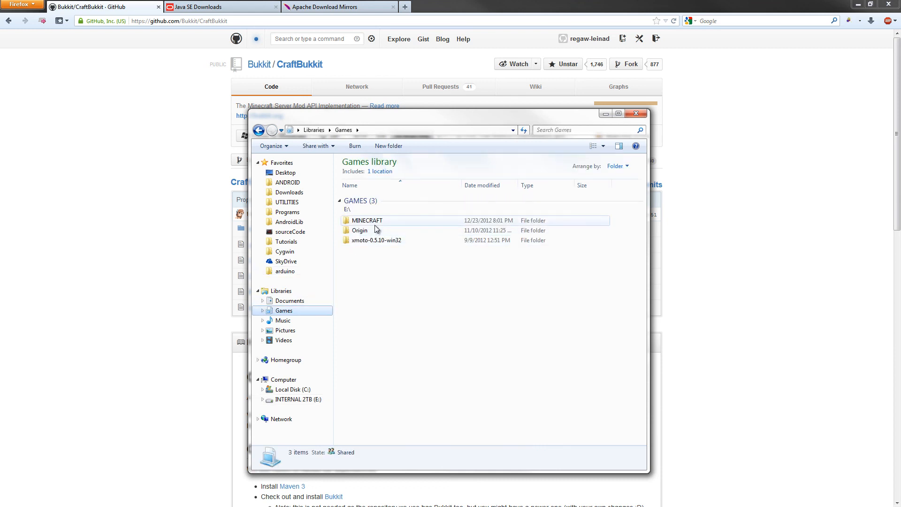
pyautogui.doubleClick(366, 219)
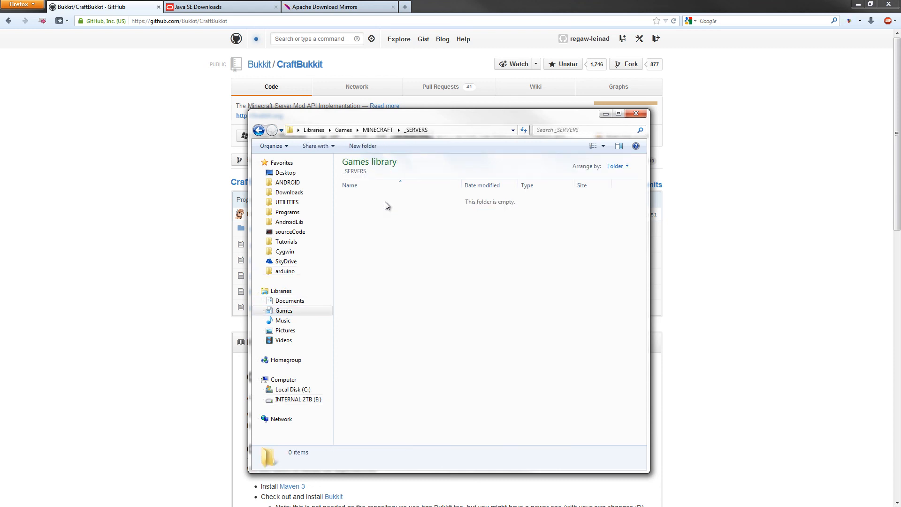
pyautogui.rightClick(385, 206)
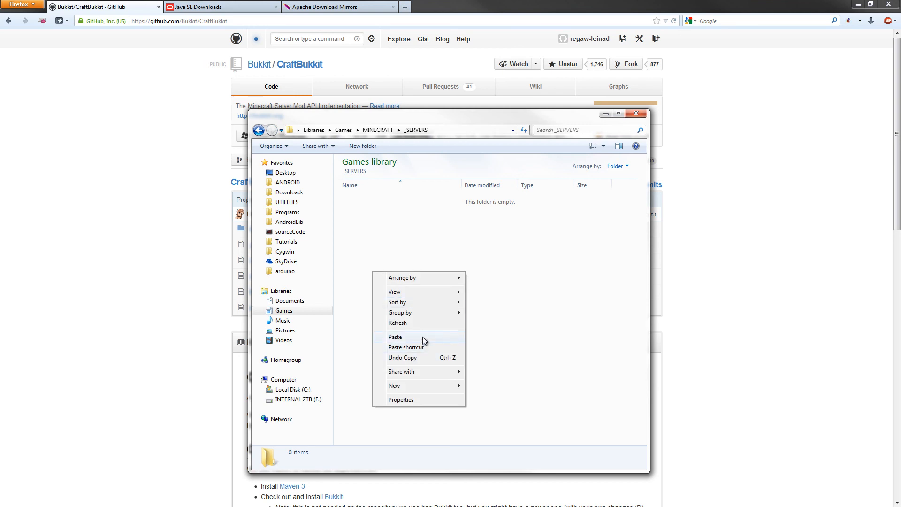
pyautogui.click(395, 337)
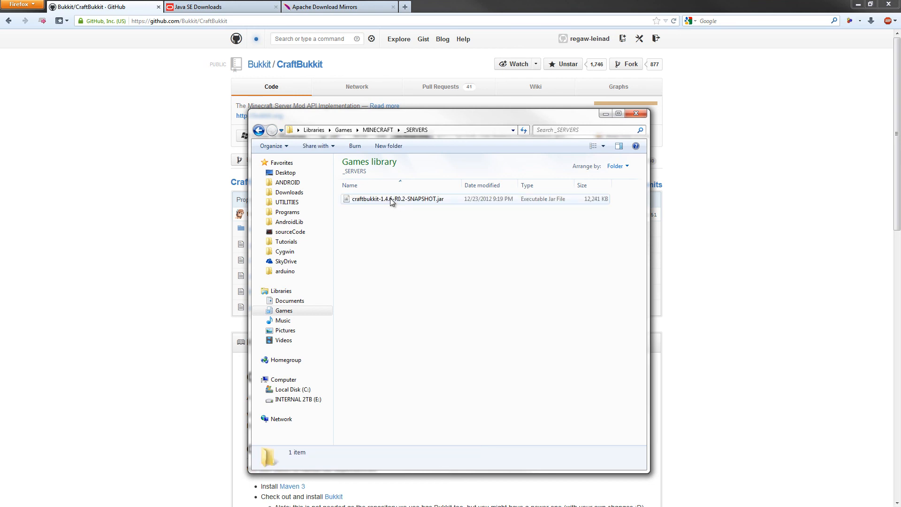
pyautogui.click(395, 199)
pyautogui.write('craftbukkit')
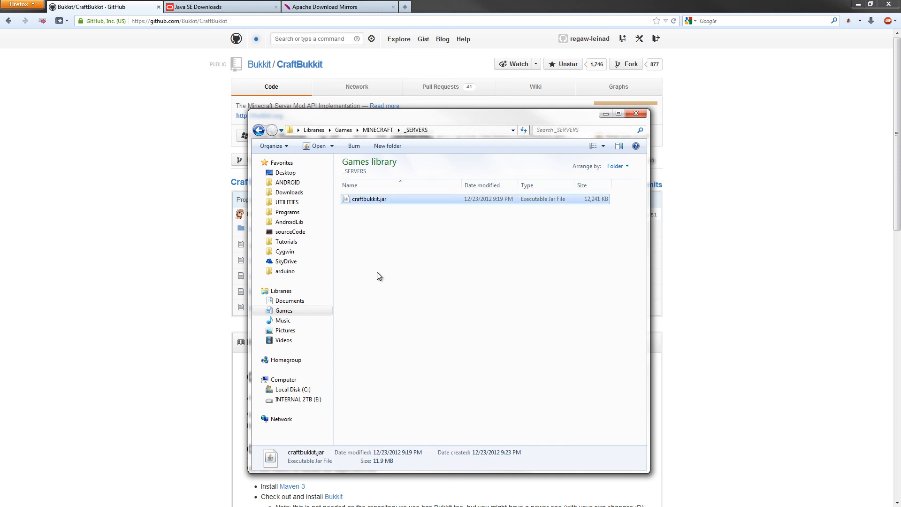
# Step: Create a new text document in _SERVERS and rename it RUN.bat, accepting the extension change
pyautogui.click(366, 219)
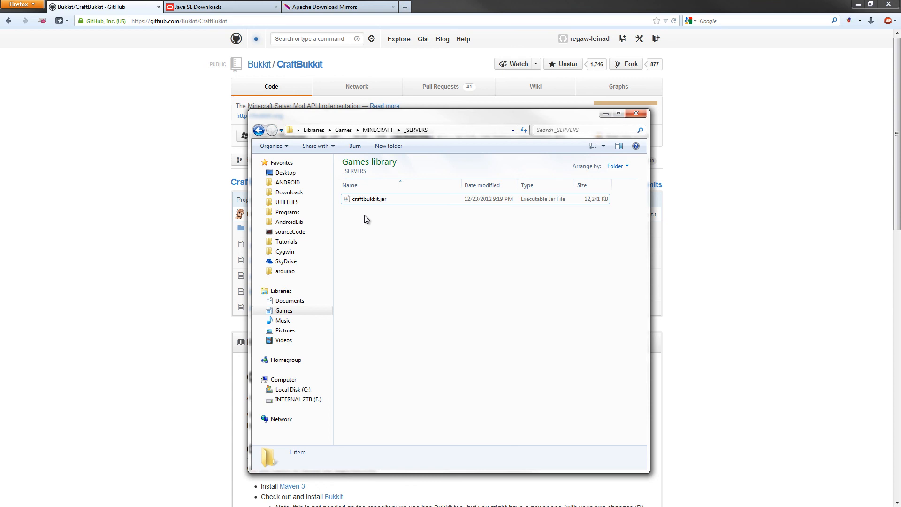
pyautogui.rightClick(366, 219)
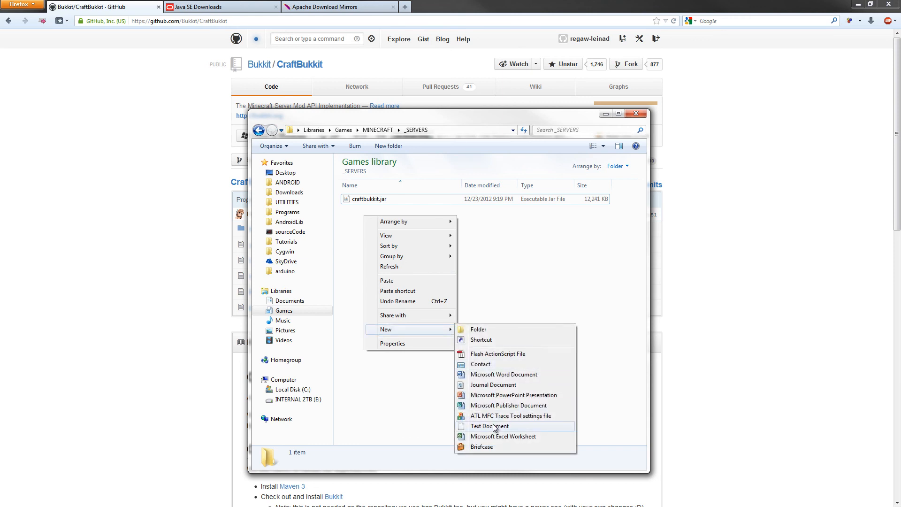
pyautogui.click(488, 426)
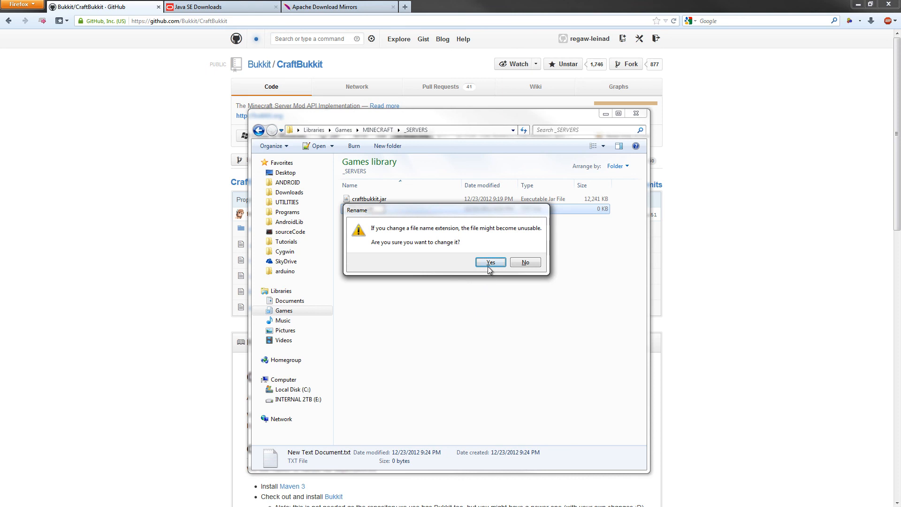
pyautogui.click(489, 262)
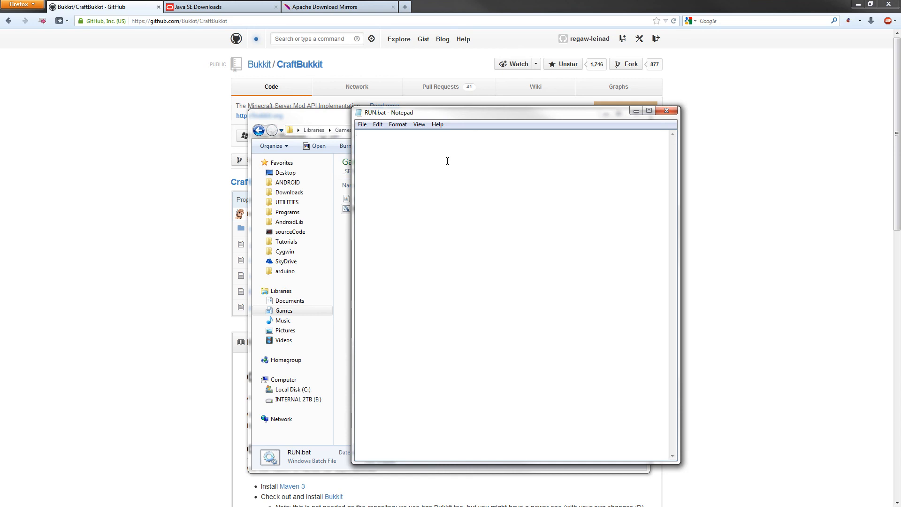
pyautogui.moveTo(465, 168)
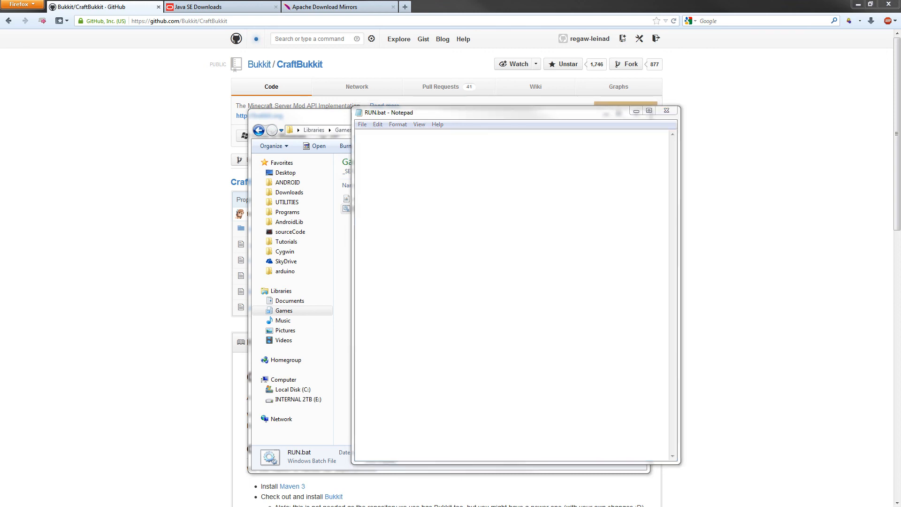
# Step: Write 'java -Xms1024M -Xmx1024M -jar craftbukkit.jar -o true' and Pause into RUN.bat, save and close
pyautogui.write('java -Xms1024M -Xmx1024M -jar craftbukkit.jar -o true')
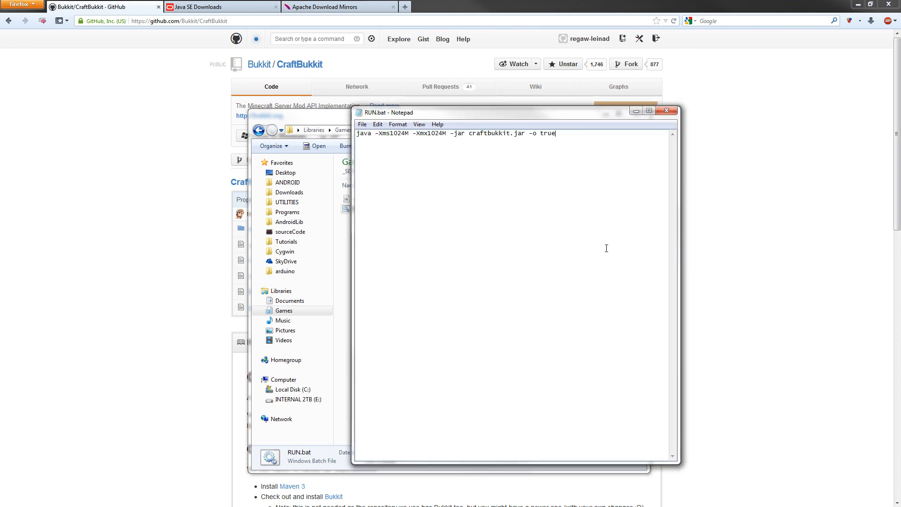
pyautogui.moveTo(383, 132)
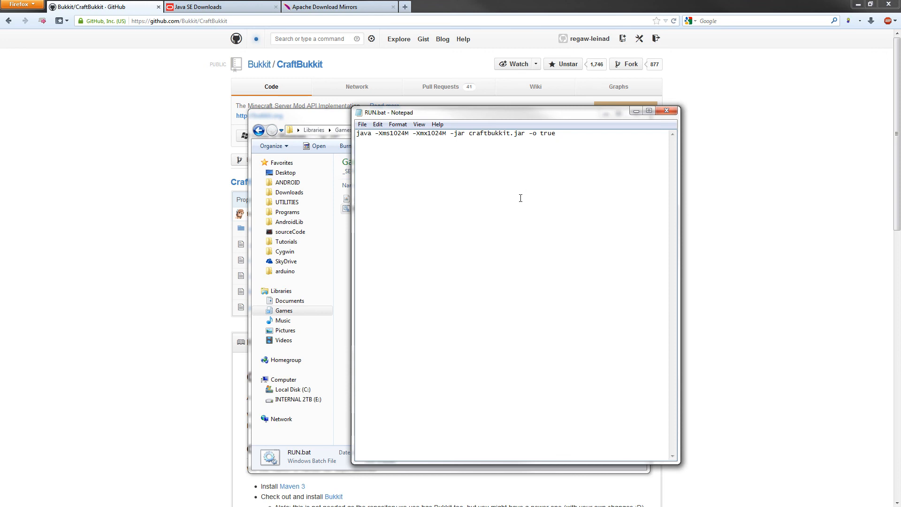
pyautogui.write('Pa')
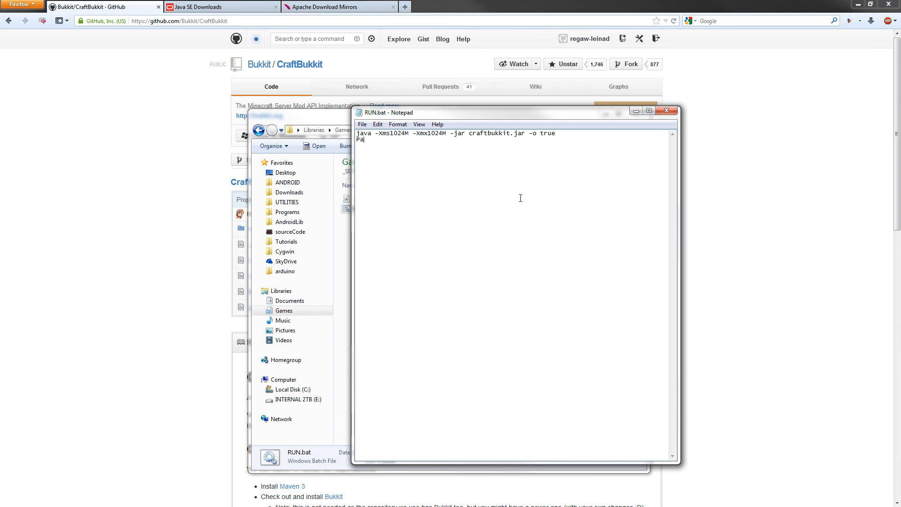
pyautogui.write('use')
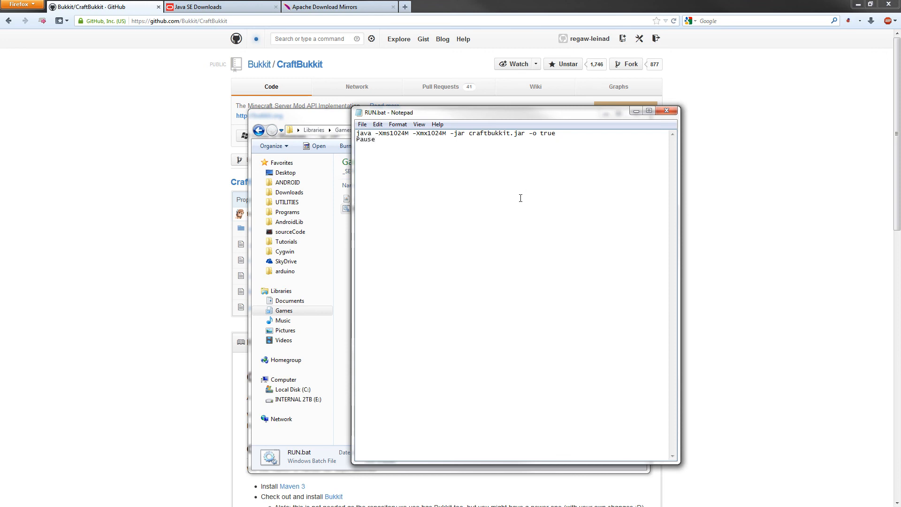
pyautogui.click(375, 139)
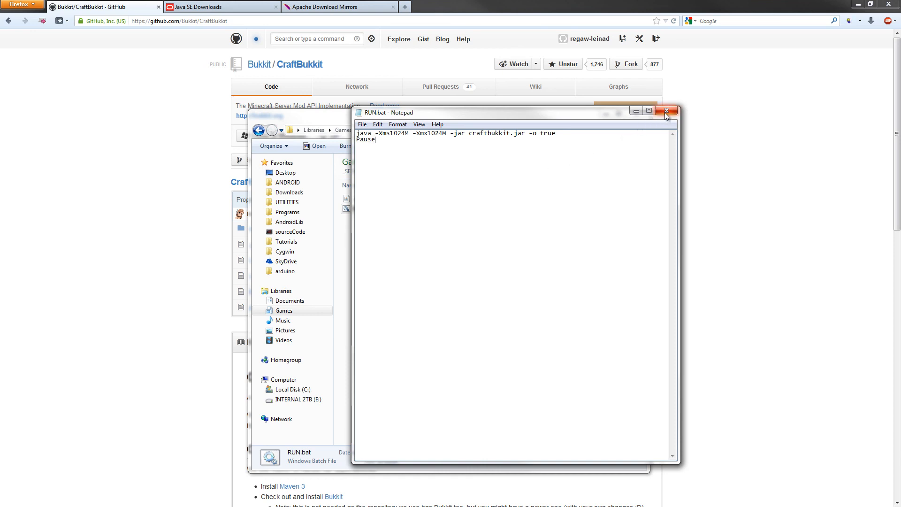
pyautogui.click(665, 112)
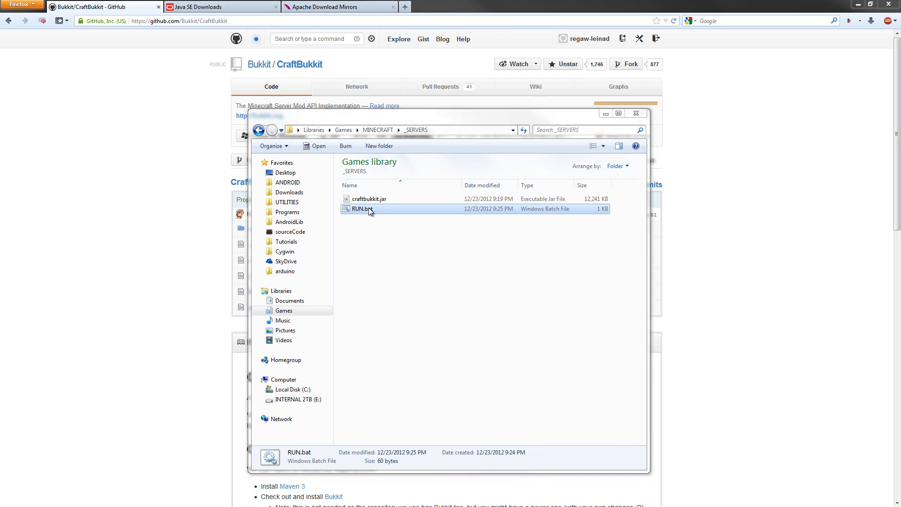
# Step: Launch RUN.bat to generate server files, add 'regaw_leinad' to ops.txt, and relaunch the server
pyautogui.doubleClick(361, 208)
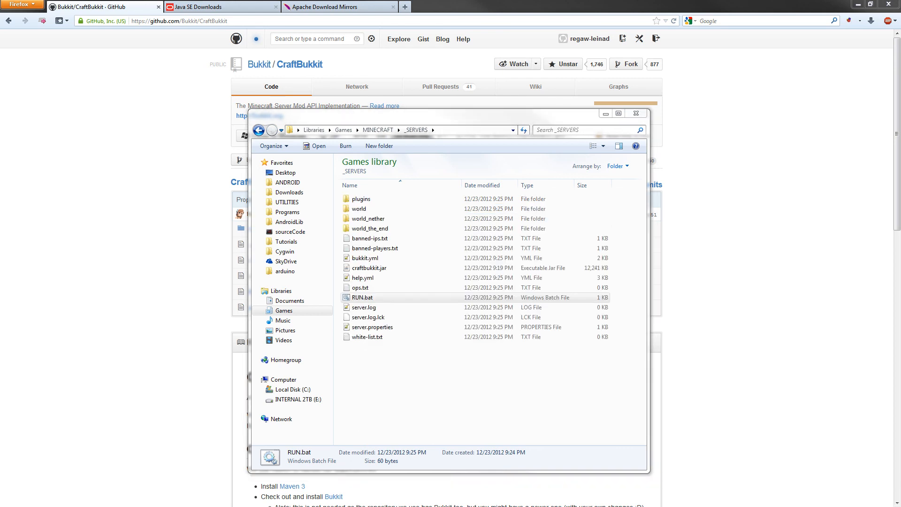
pyautogui.doubleClick(361, 297)
pyautogui.write('re')
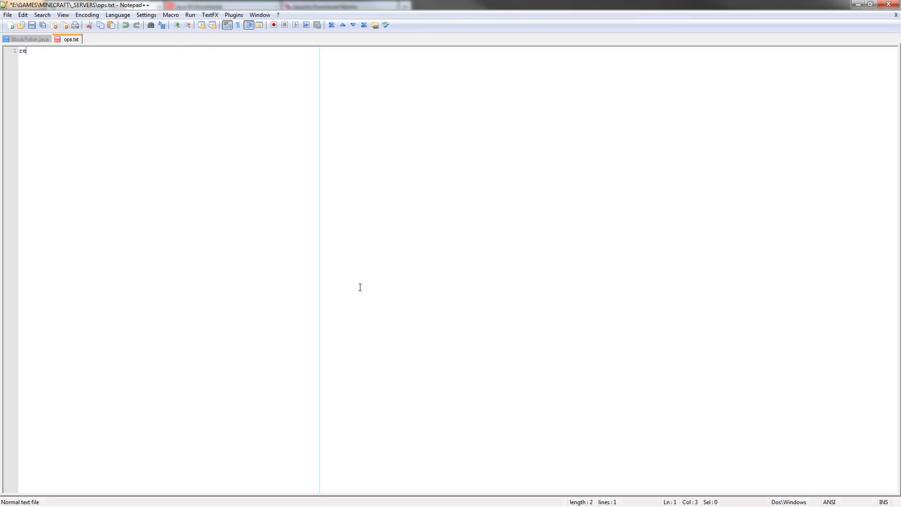
pyautogui.write('gaw_leinad')
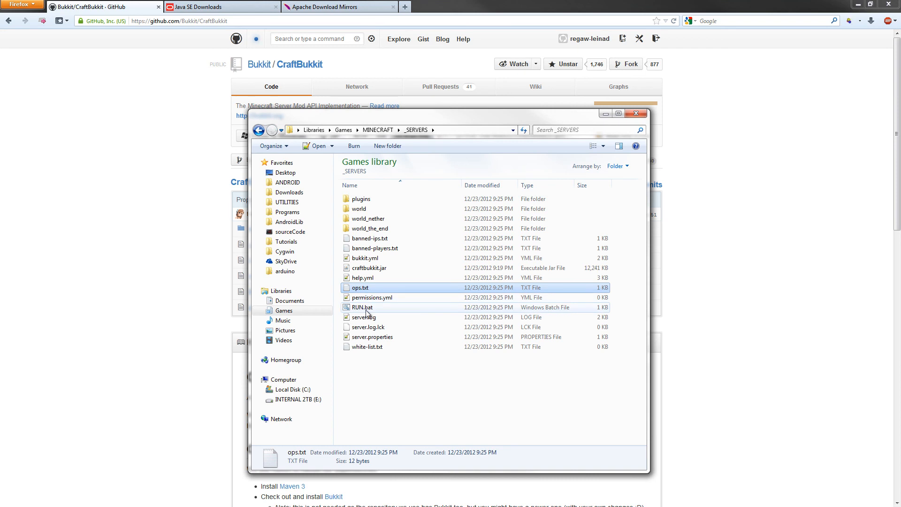
pyautogui.doubleClick(362, 307)
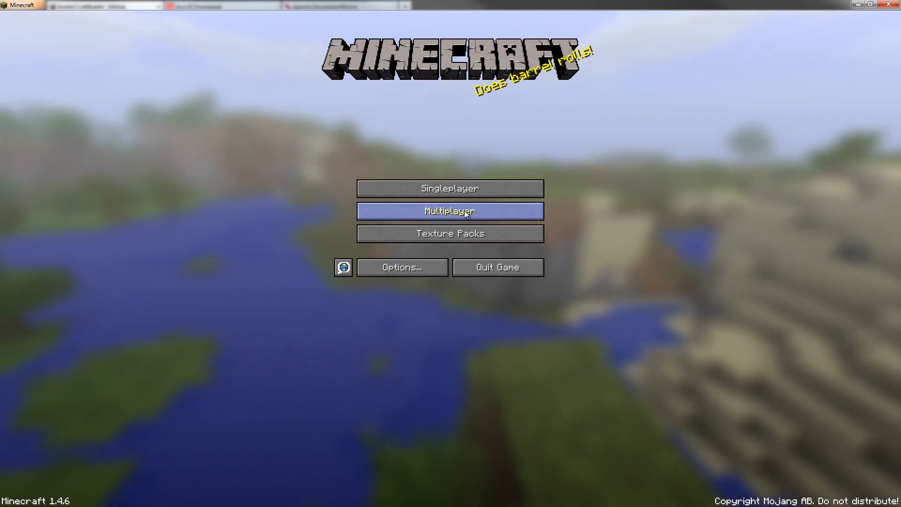
# Step: Join the local My Server from the Multiplayer list
pyautogui.click(450, 211)
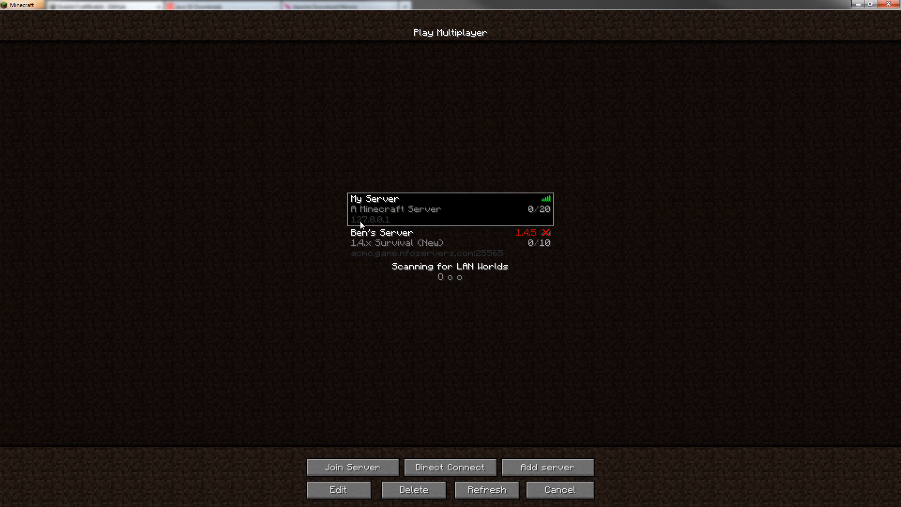
pyautogui.moveTo(400, 264)
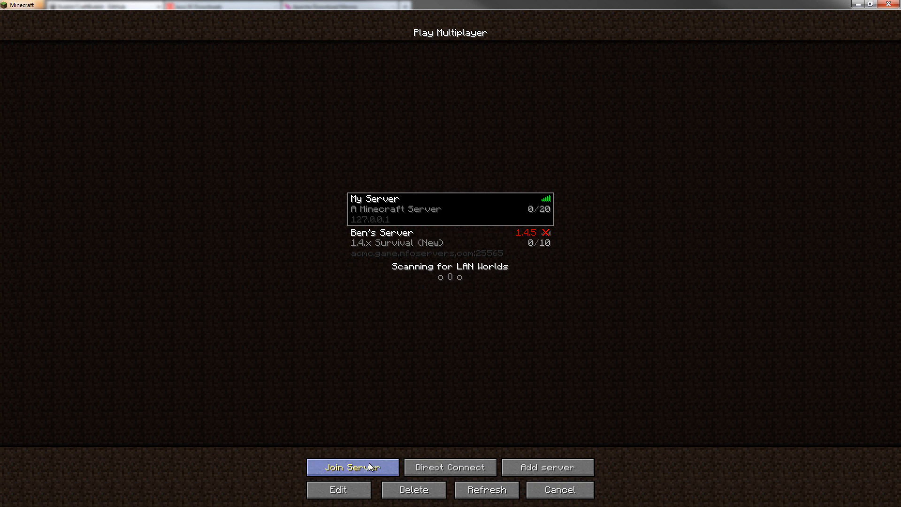
pyautogui.click(352, 466)
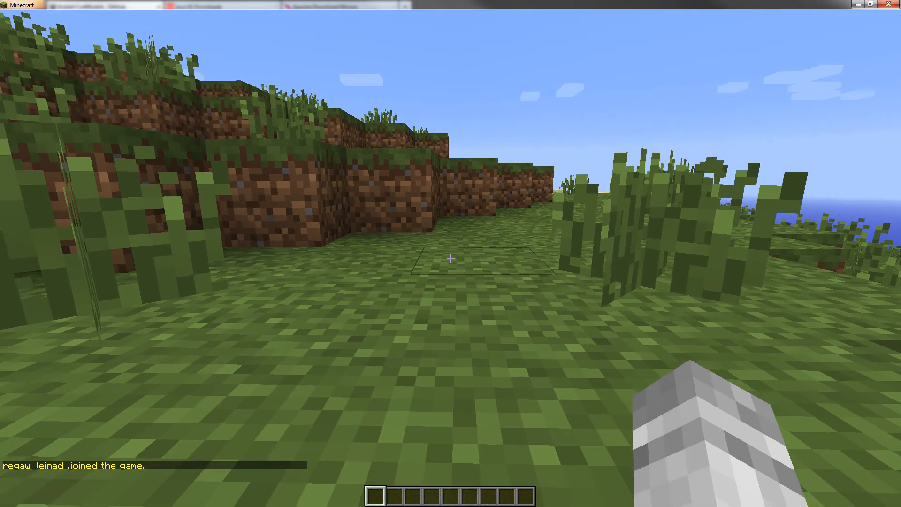
pyautogui.moveTo(450, 258)
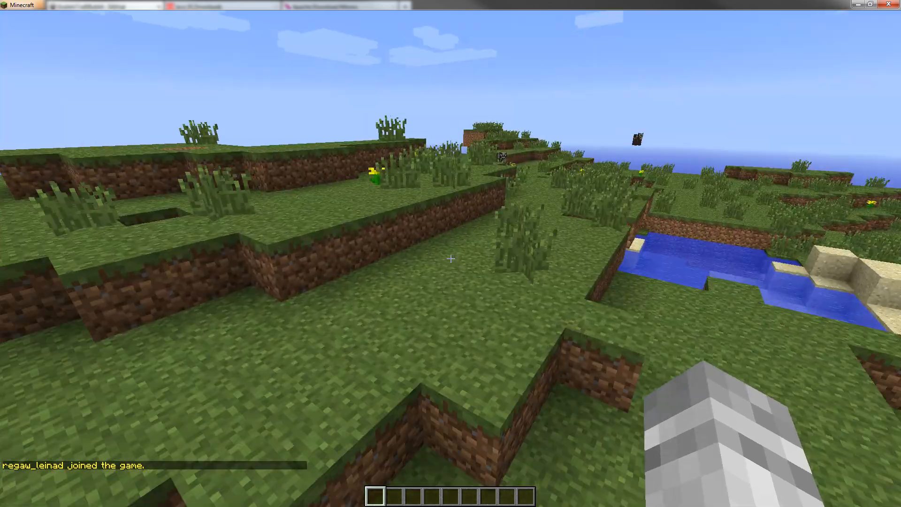
pyautogui.moveTo(450, 259)
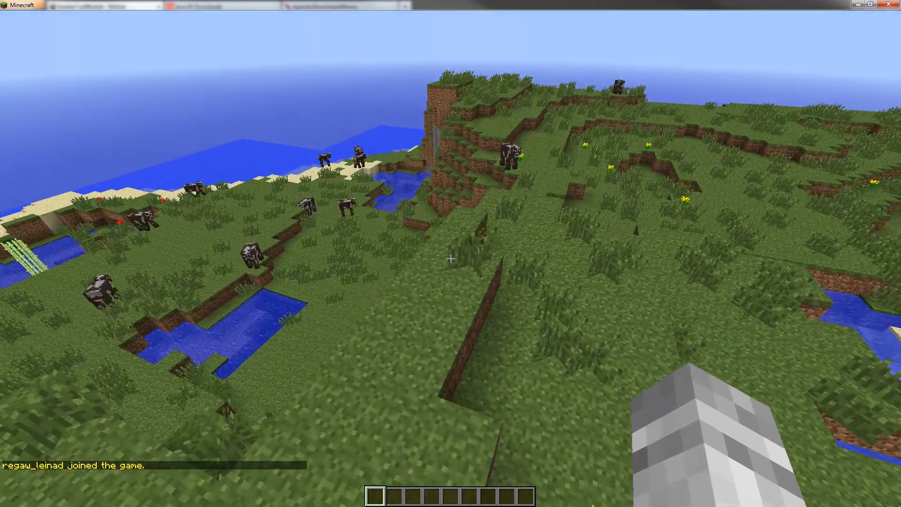
pyautogui.moveTo(450, 259)
pyautogui.write('/gamem')
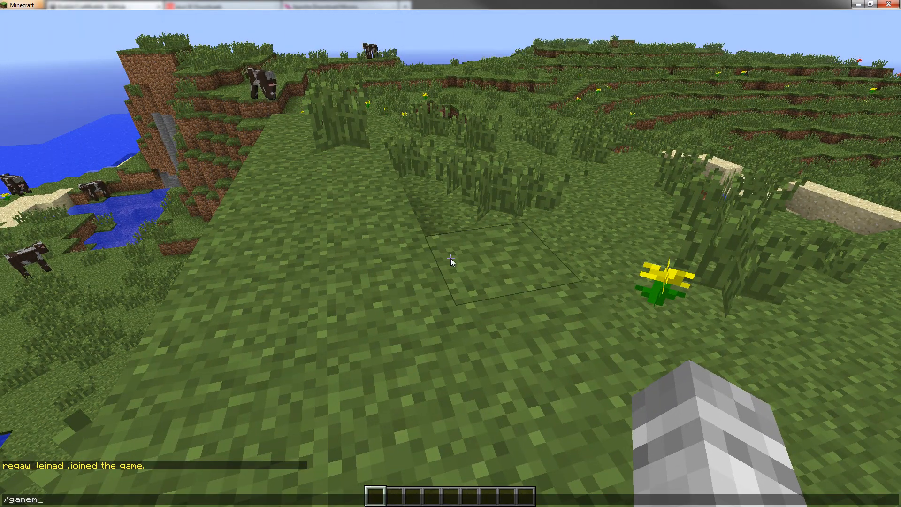
# Step: Enter '/gamemode 1 regaw_leinad' in chat to switch to creative mode
pyautogui.write('ode 1')
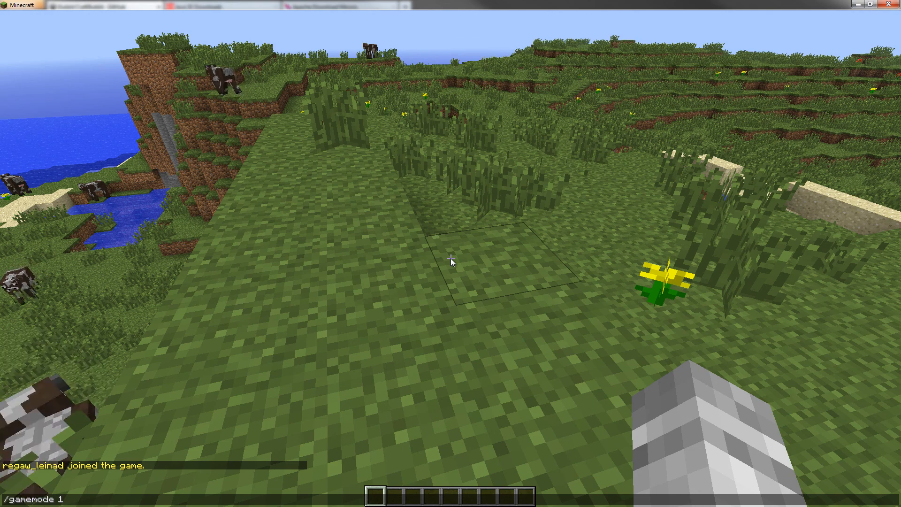
pyautogui.write('regaw_l')
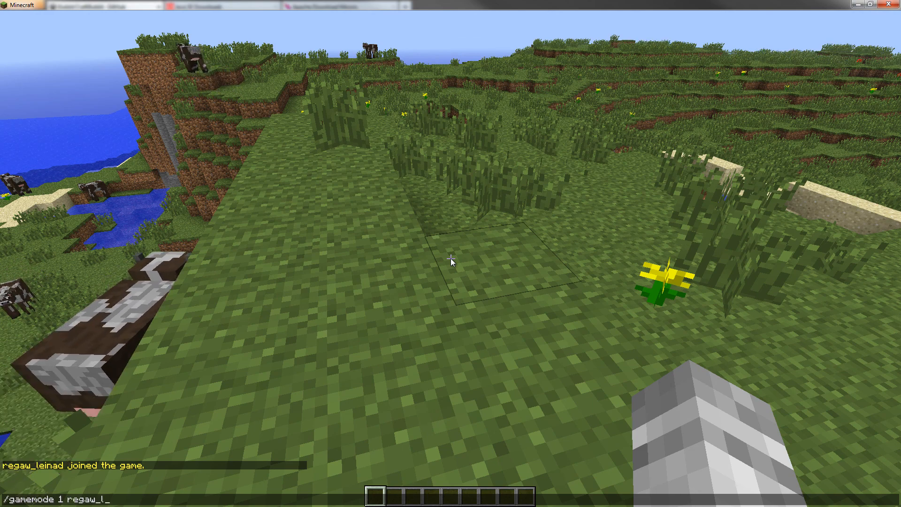
pyautogui.press('Return')
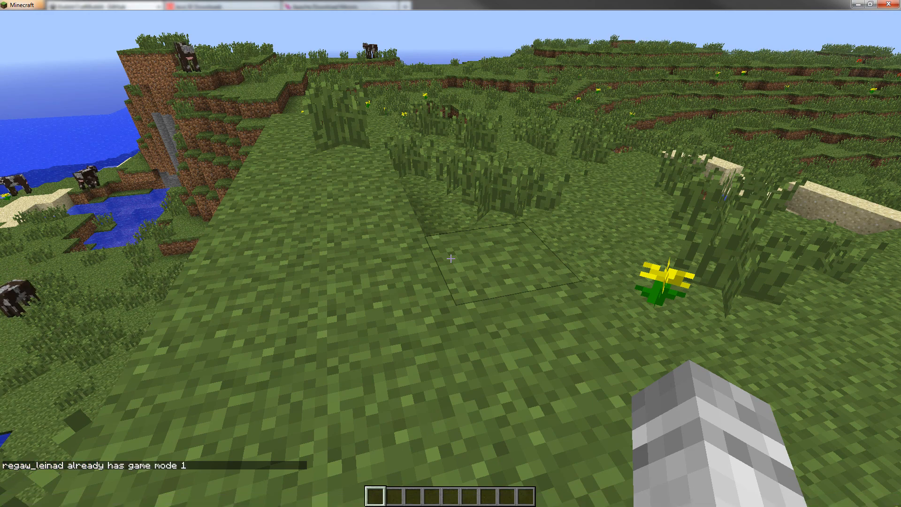
# Step: Pick sticky piston and redstone items from the creative inventory's Redstone tab into the hotbar
pyautogui.press('e')
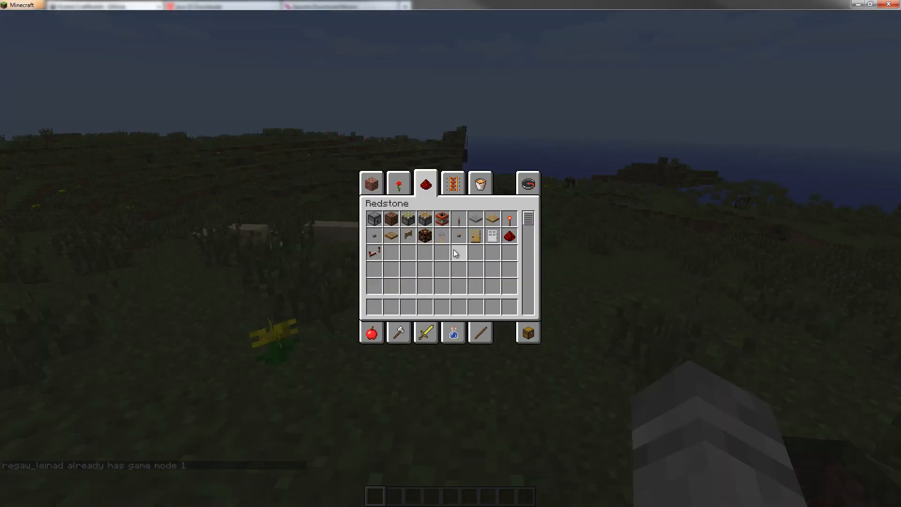
pyautogui.click(452, 183)
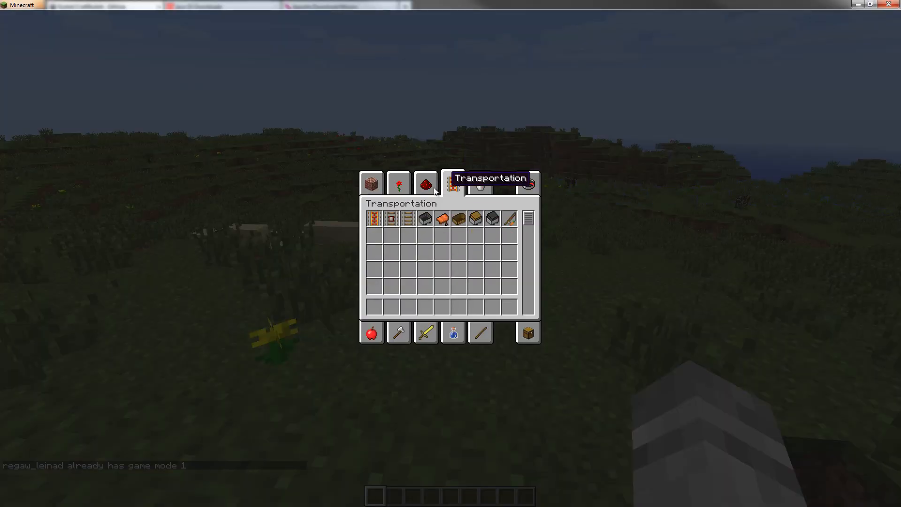
pyautogui.click(425, 183)
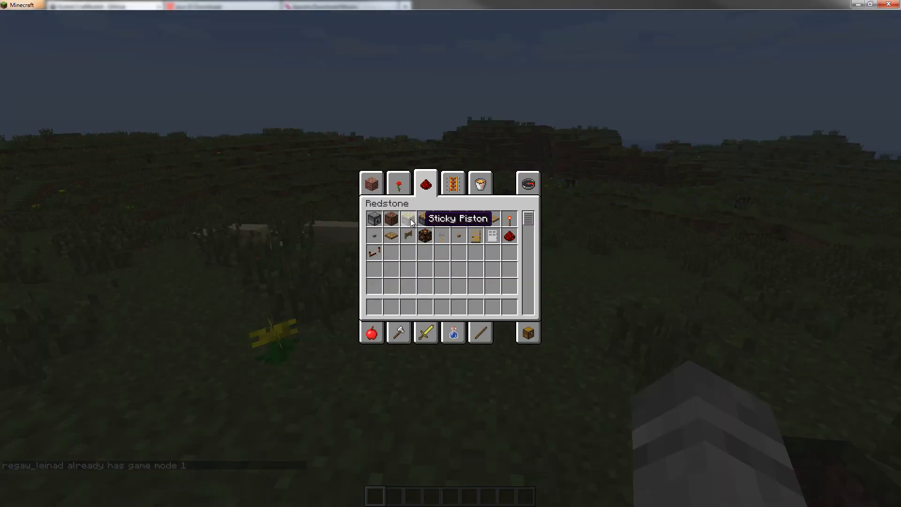
pyautogui.moveTo(410, 298)
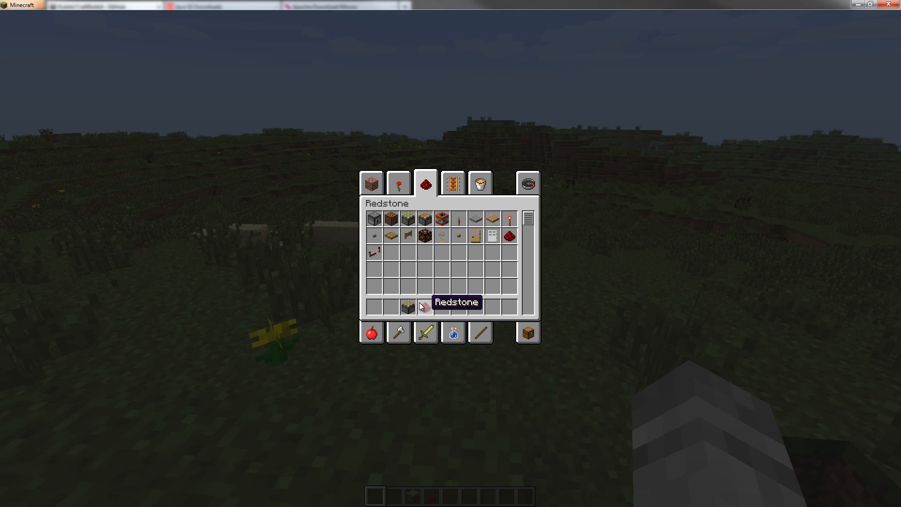
pyautogui.moveTo(397, 184)
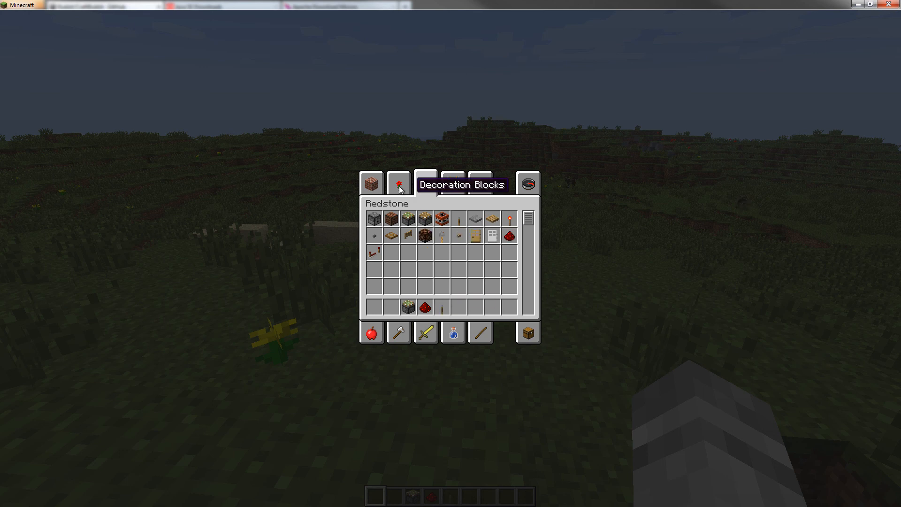
pyautogui.click(372, 183)
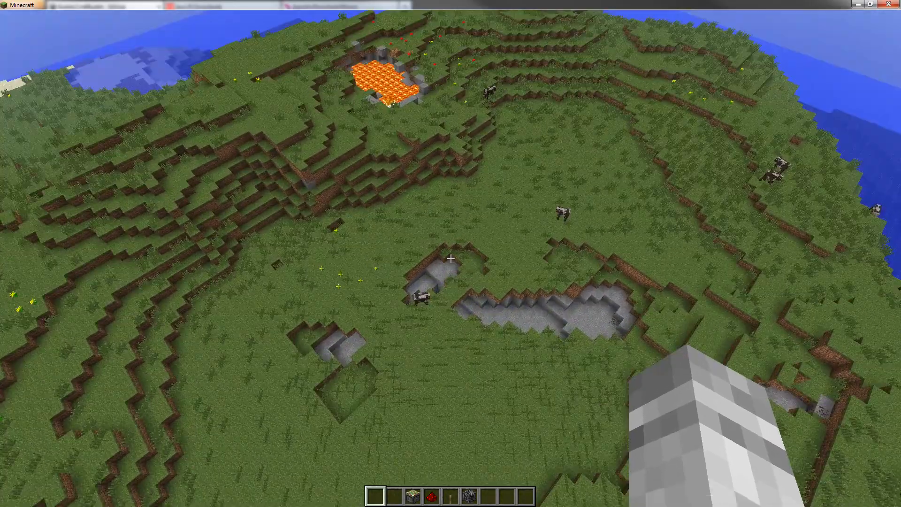
pyautogui.moveTo(450, 256)
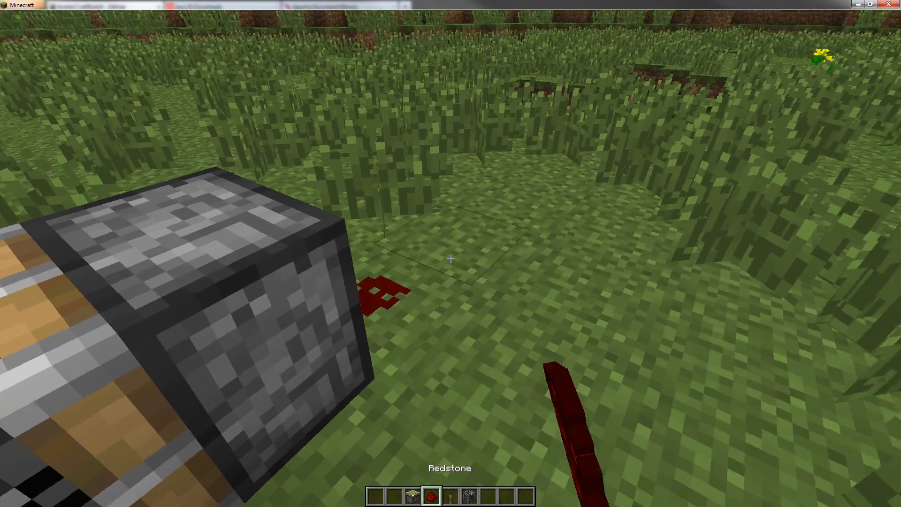
pyautogui.moveTo(450, 258)
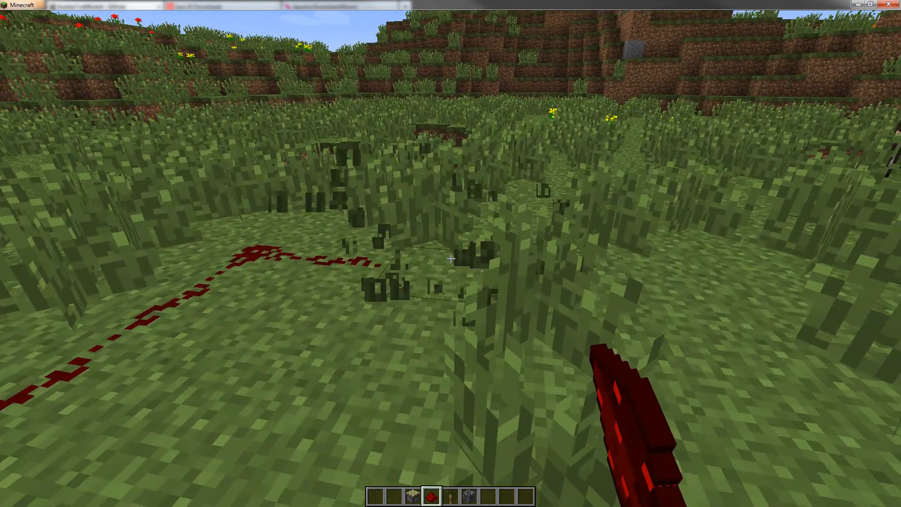